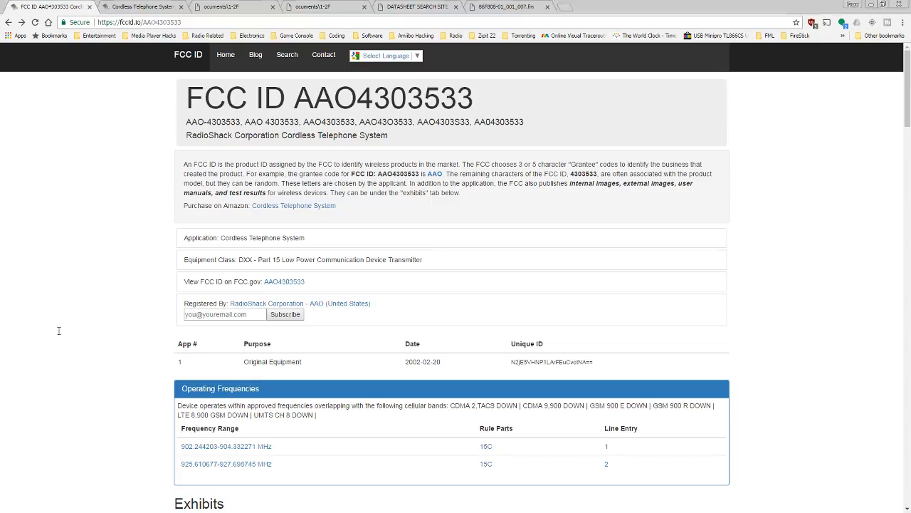
Scroll to the Exhibits table and open the 43-3533 handset and base rendering exhibit
scroll(down, 3)
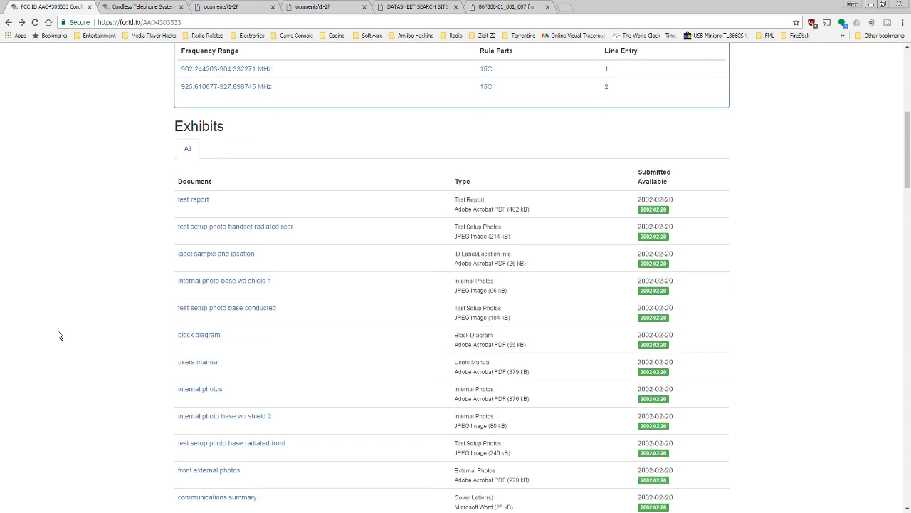
scroll(down, 3)
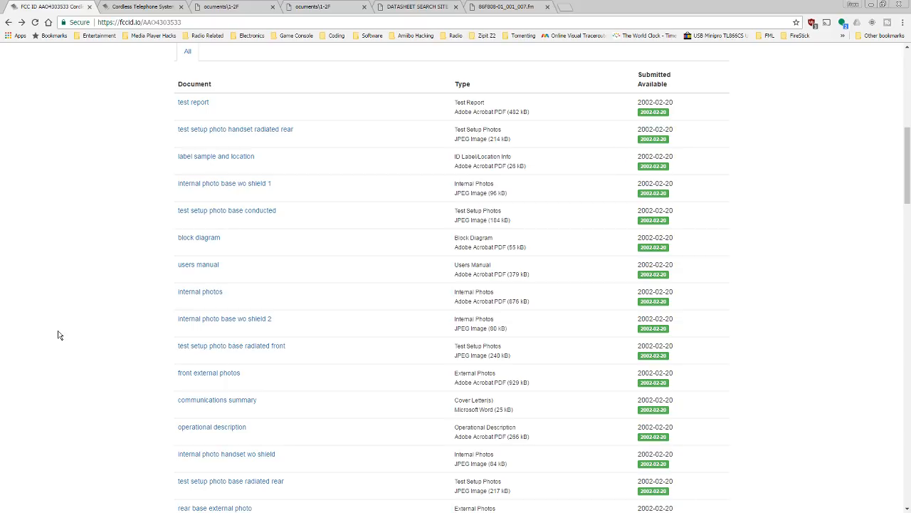
scroll(down, 3)
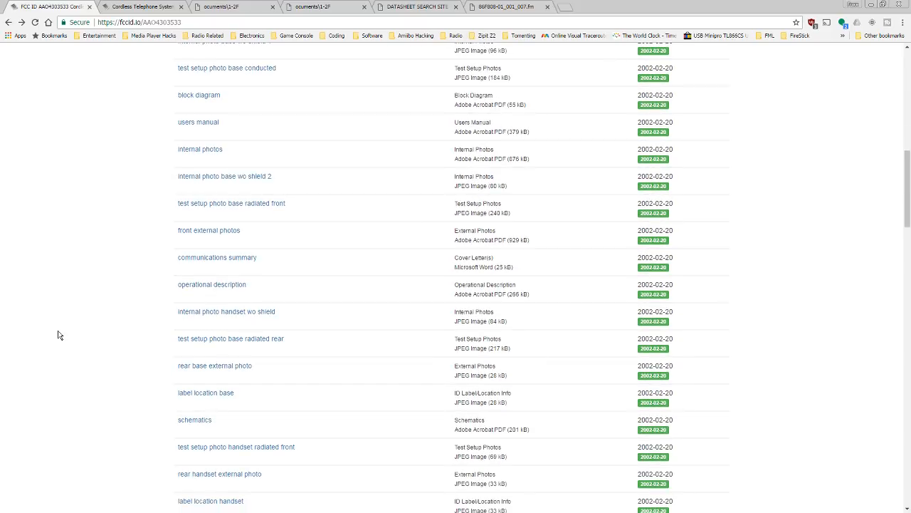
scroll(down, 3)
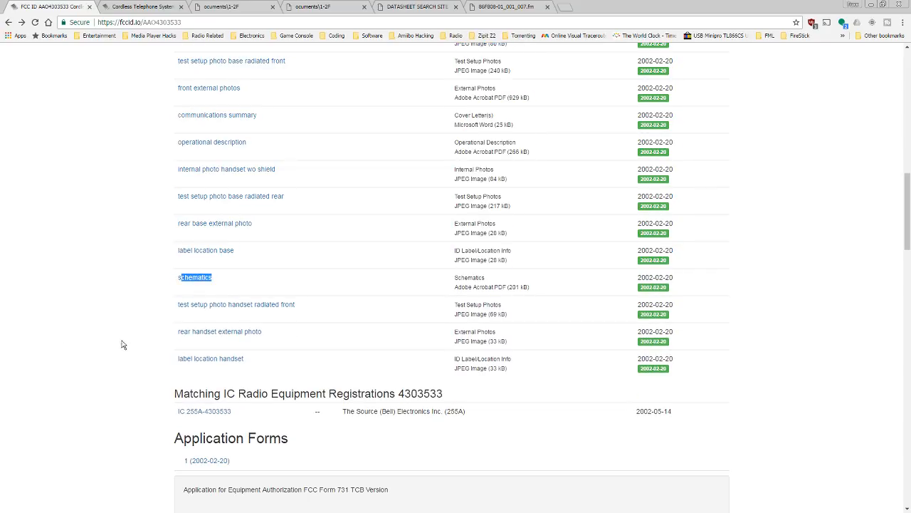
click(195, 277)
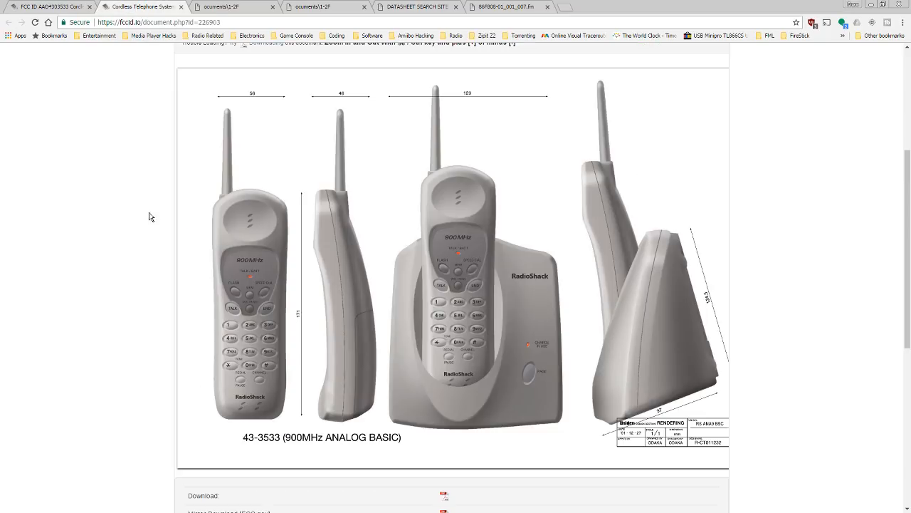
mouse_move(144, 250)
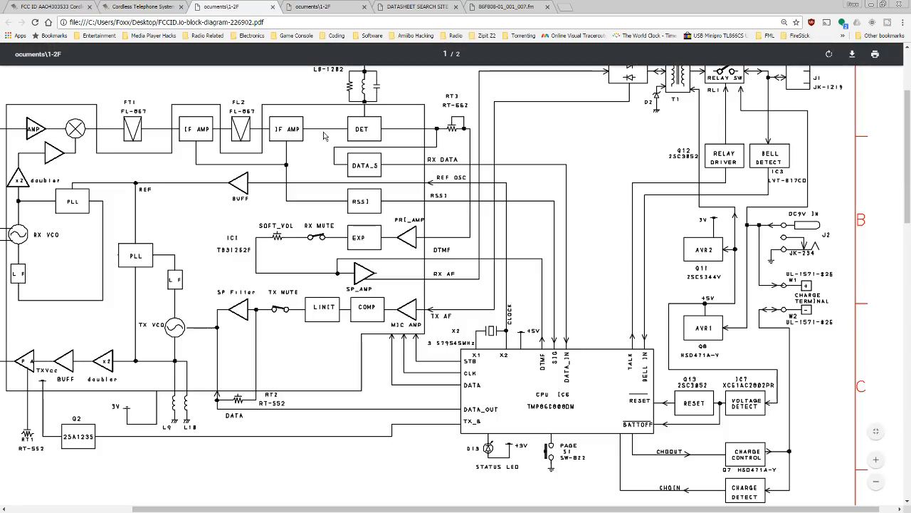
mouse_move(503, 329)
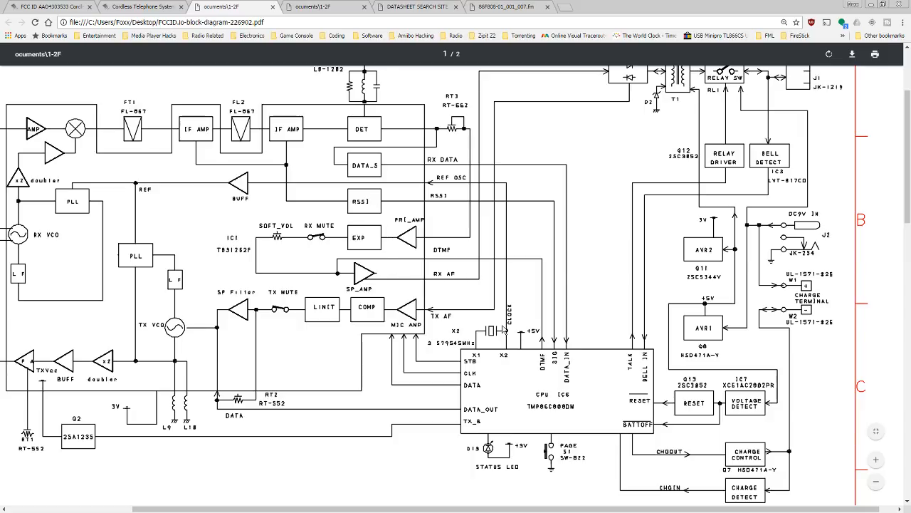
mouse_move(545, 406)
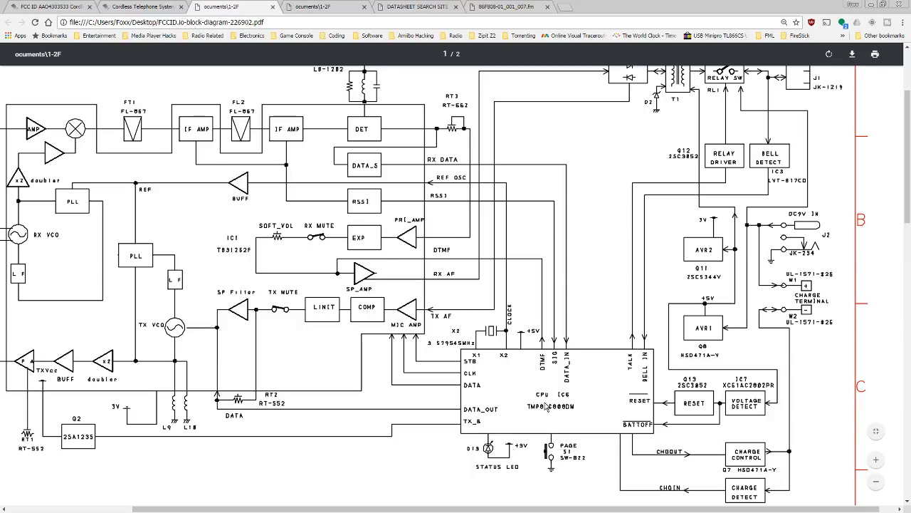
mouse_move(549, 404)
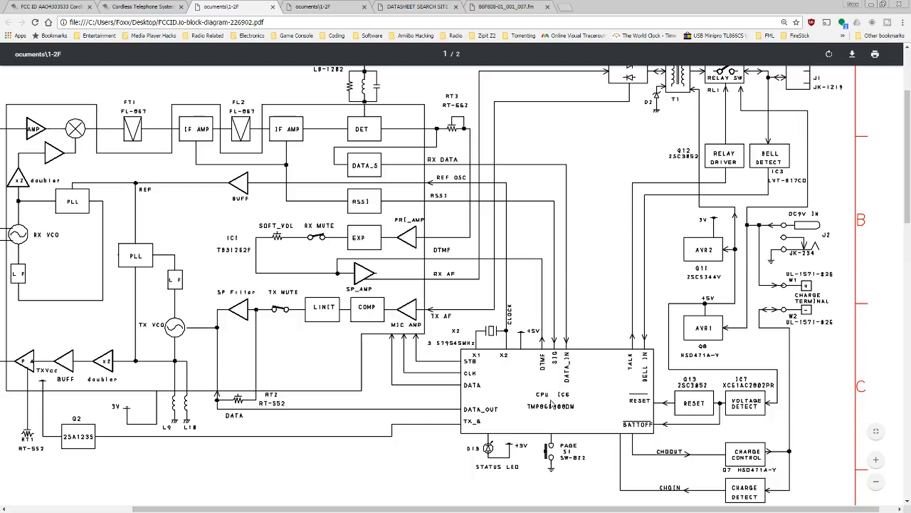
mouse_move(534, 416)
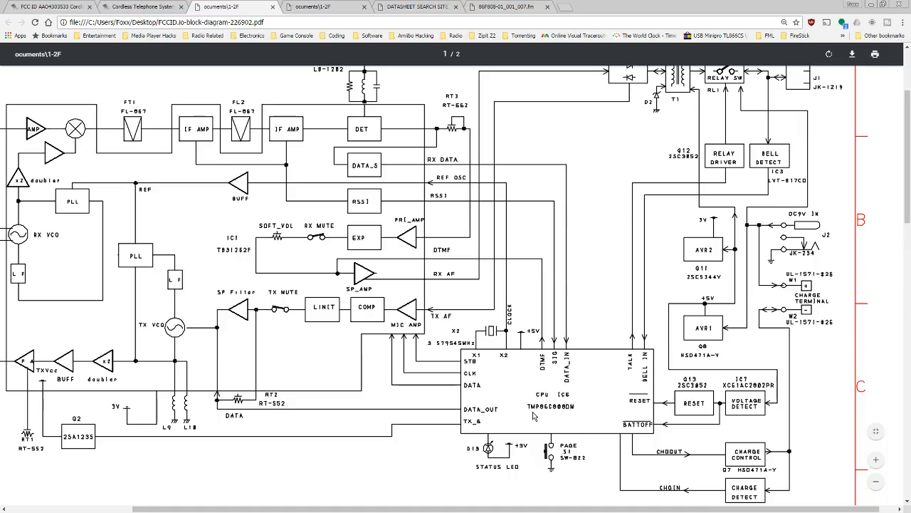
mouse_move(538, 415)
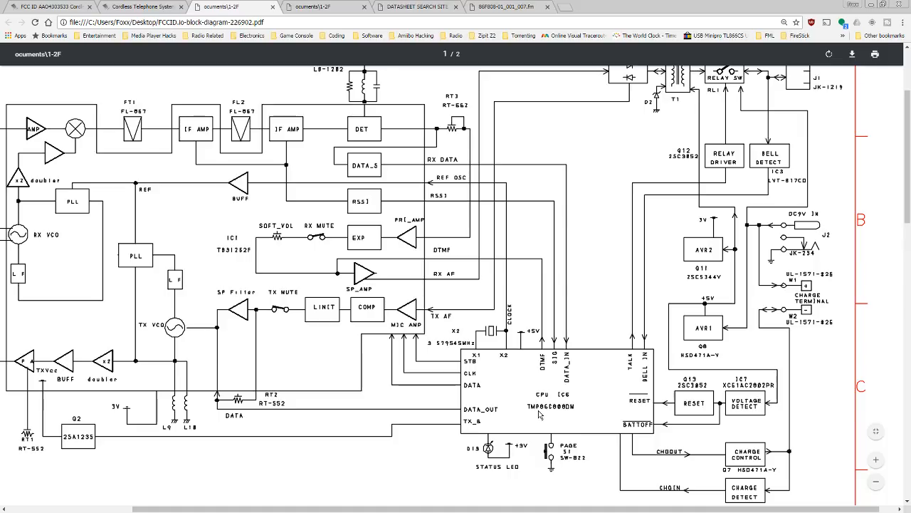
mouse_move(557, 415)
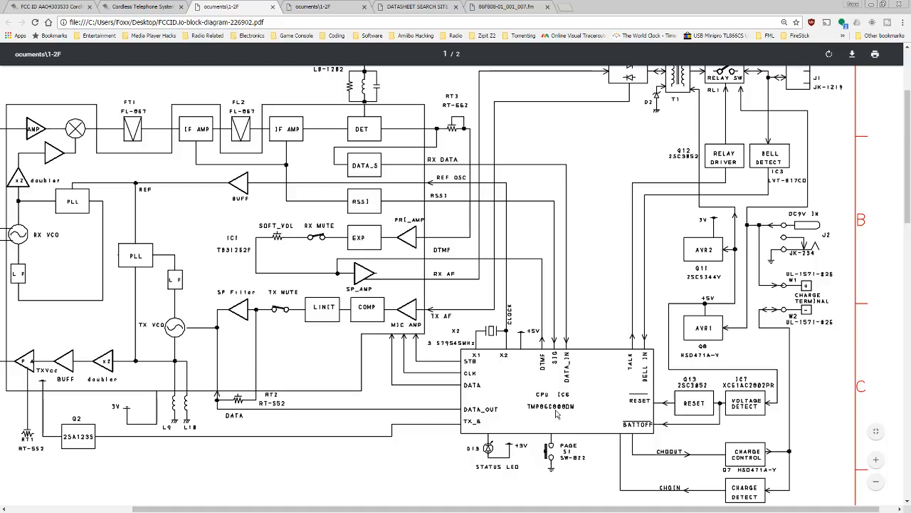
mouse_move(566, 417)
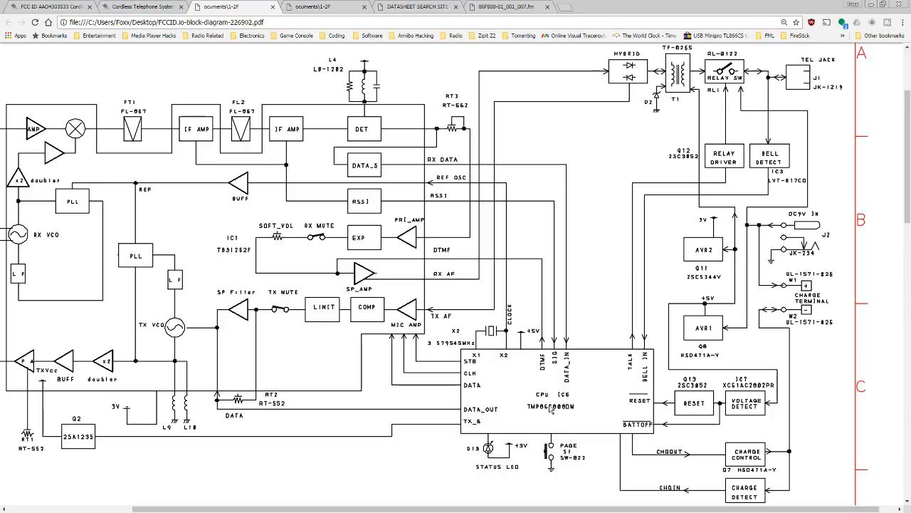
mouse_move(548, 385)
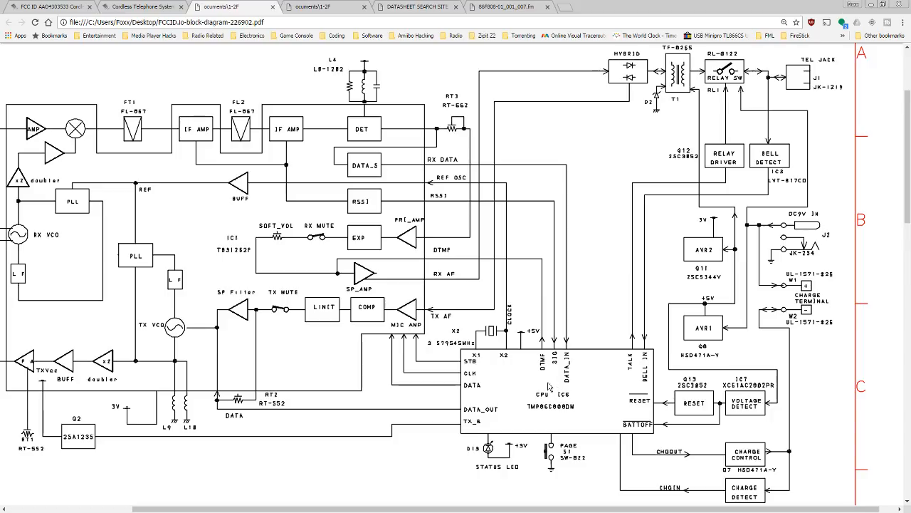
mouse_move(579, 393)
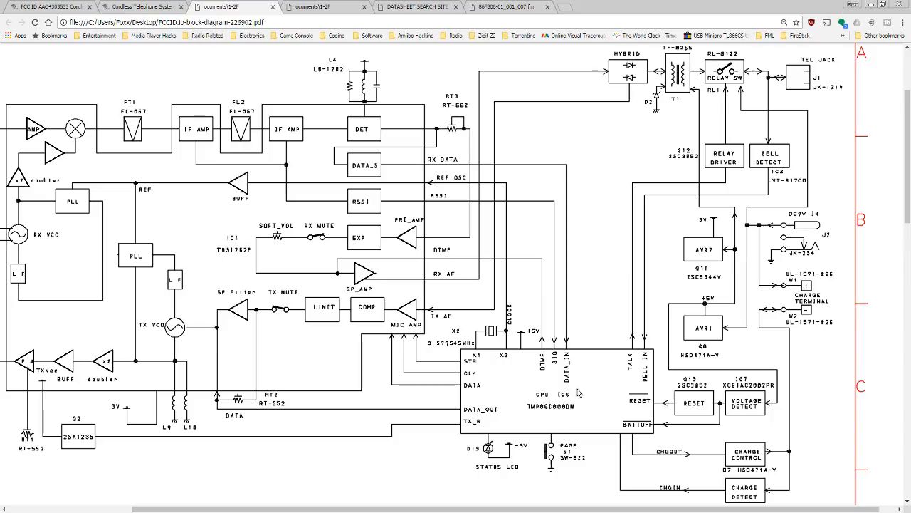
mouse_move(571, 364)
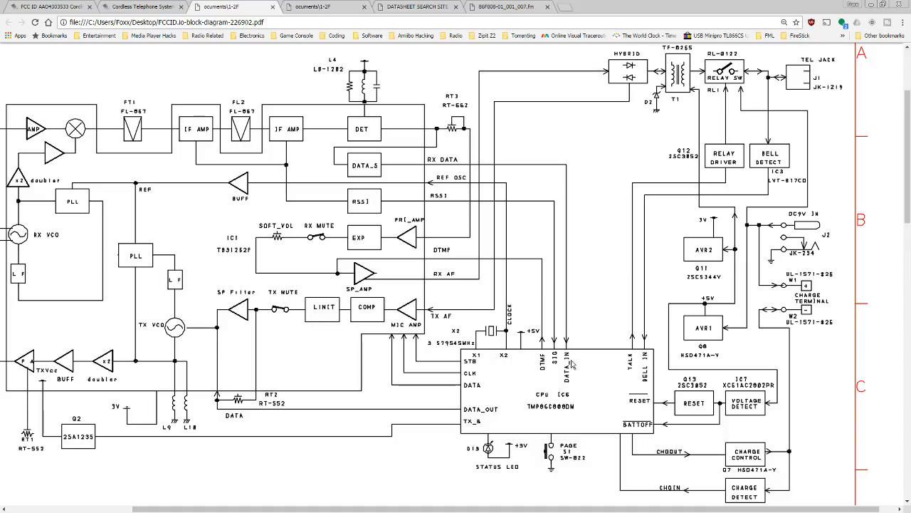
mouse_move(549, 368)
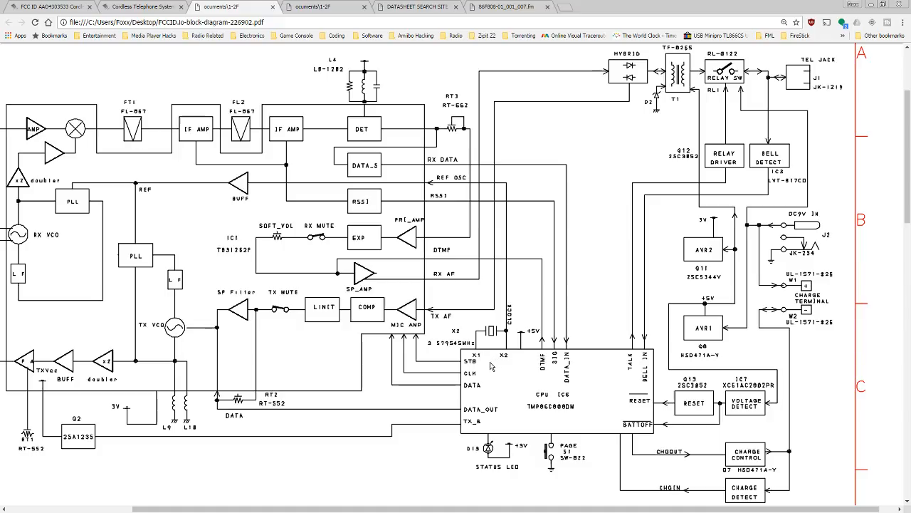
mouse_move(240, 261)
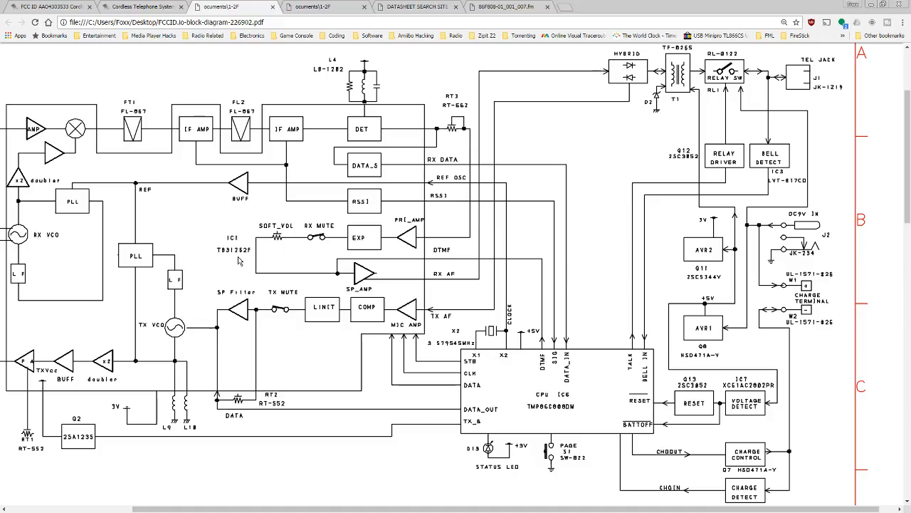
mouse_move(480, 371)
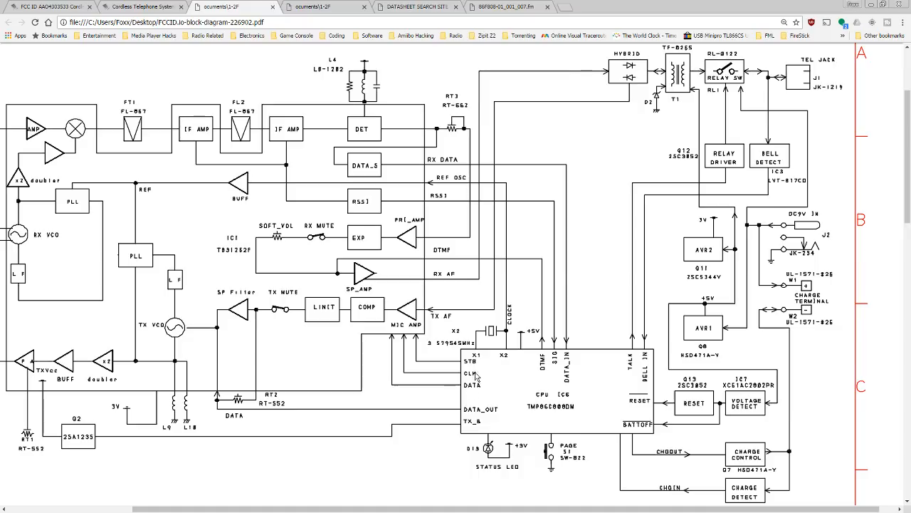
mouse_move(473, 422)
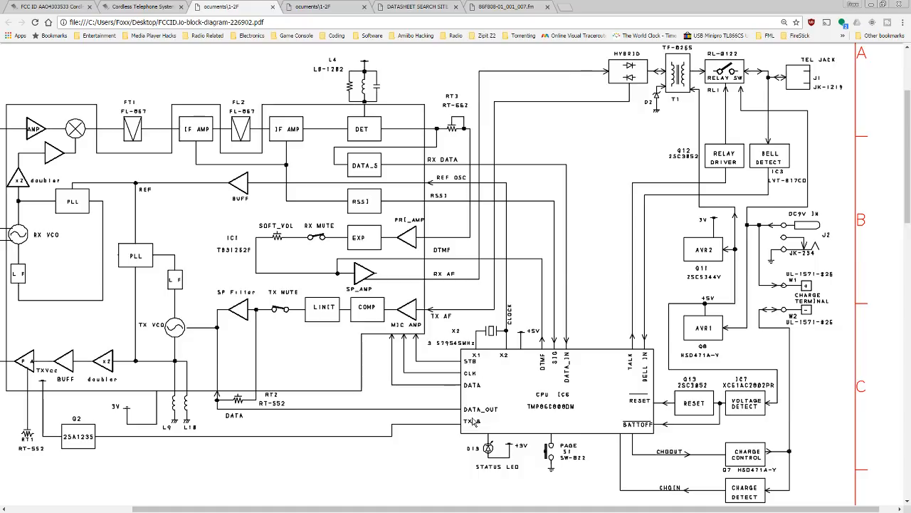
mouse_move(474, 426)
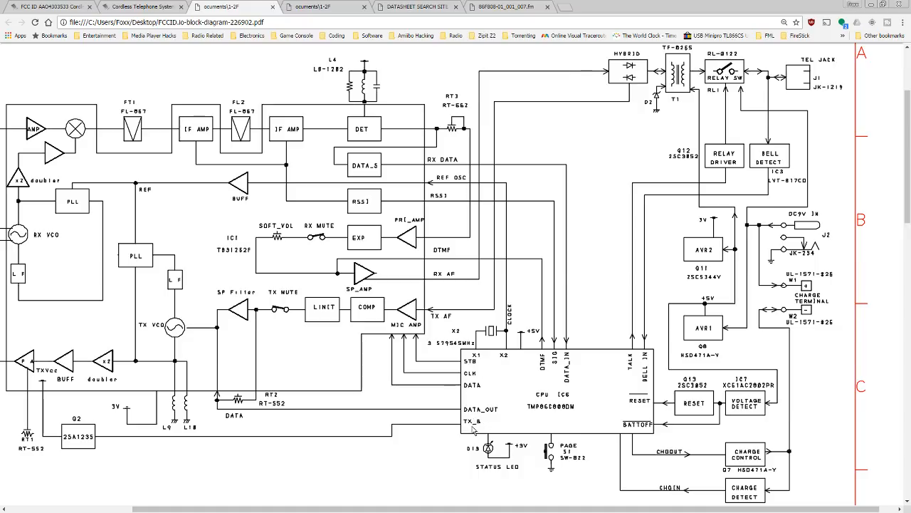
mouse_move(39, 392)
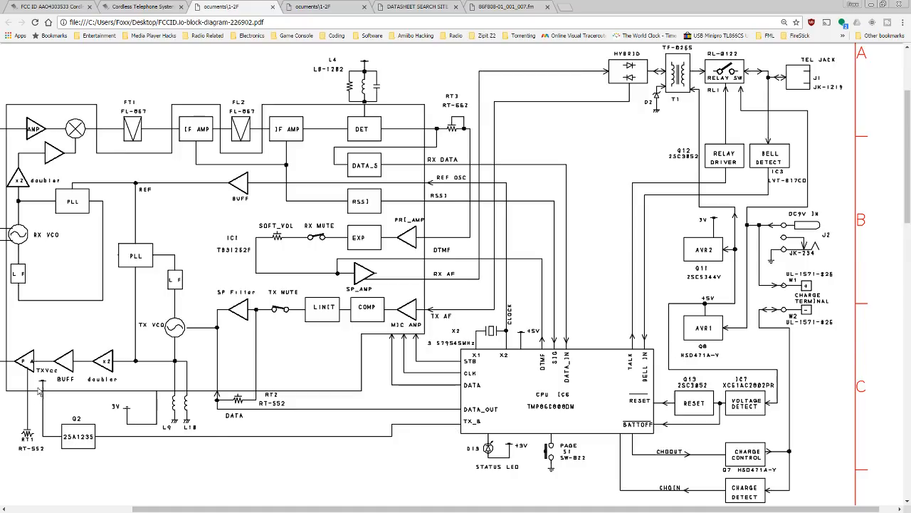
mouse_move(591, 451)
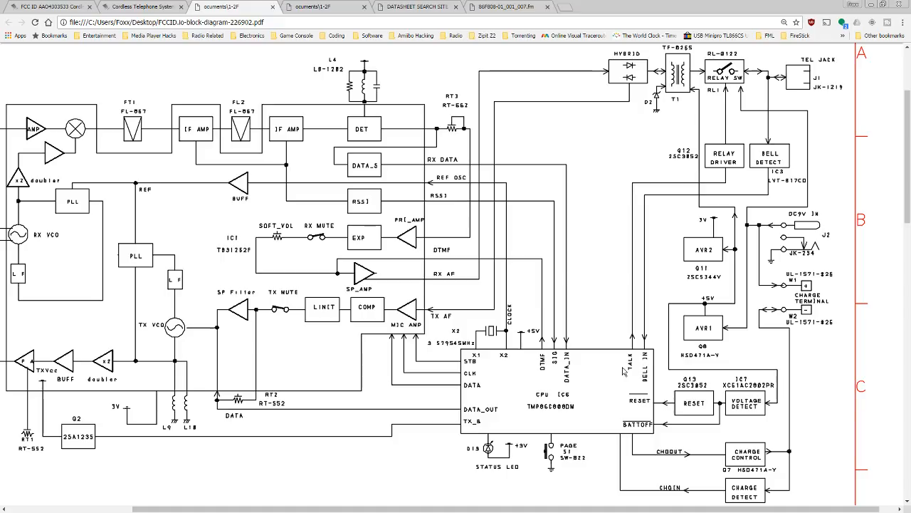
mouse_move(637, 361)
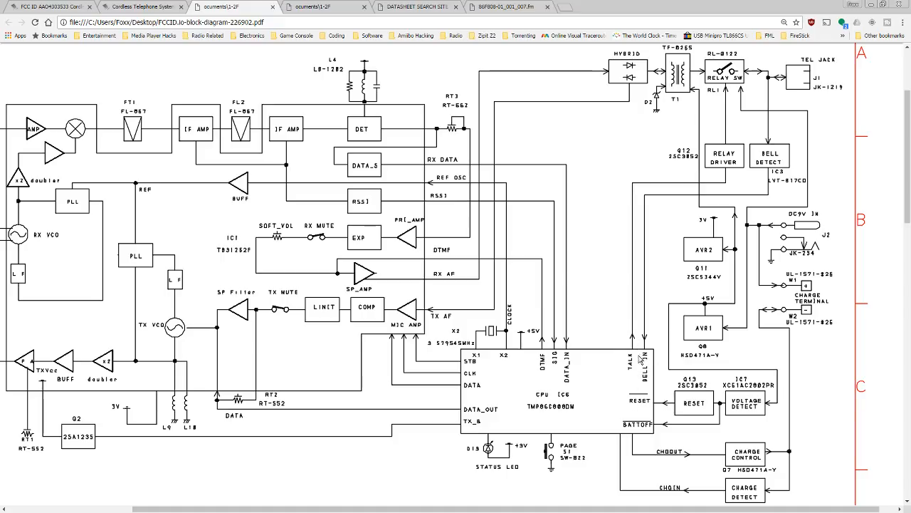
mouse_move(756, 290)
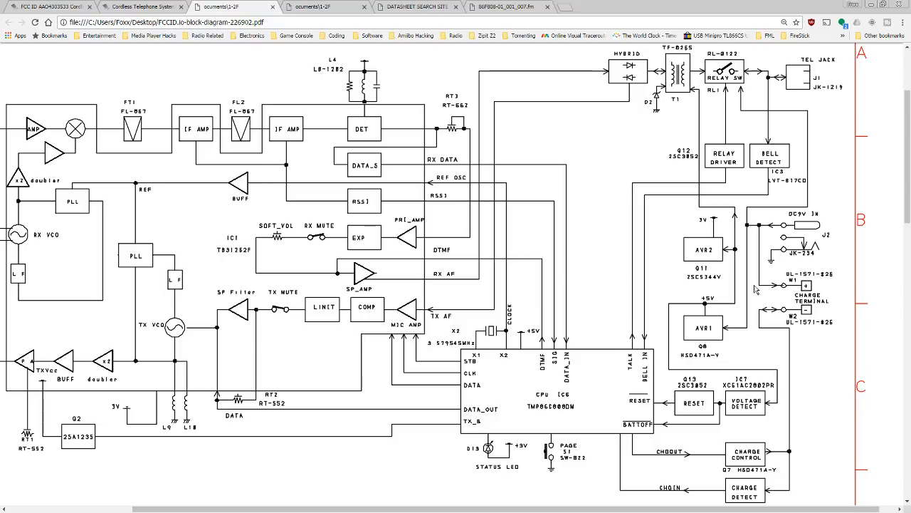
mouse_move(712, 332)
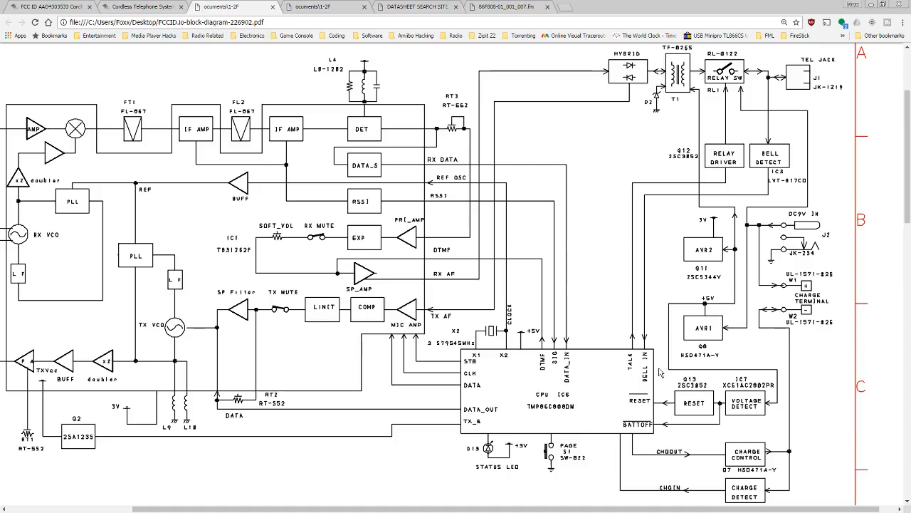
mouse_move(648, 432)
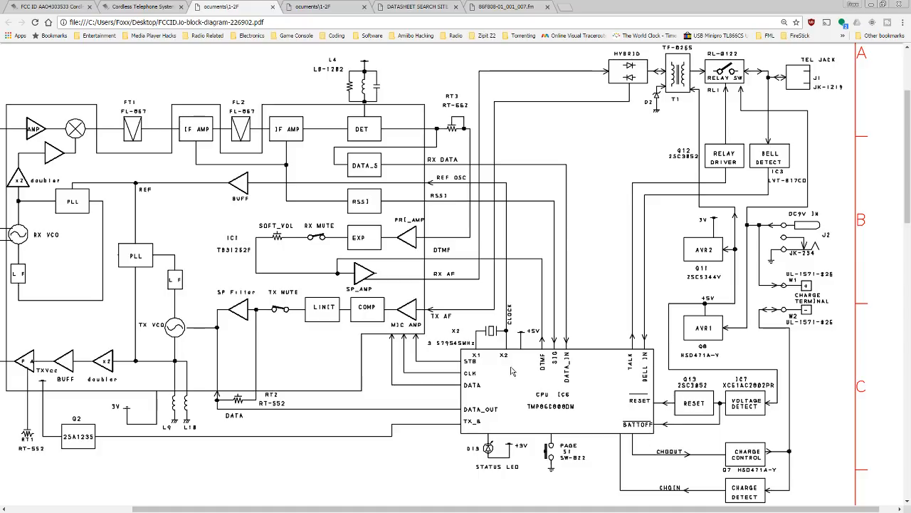
mouse_move(534, 422)
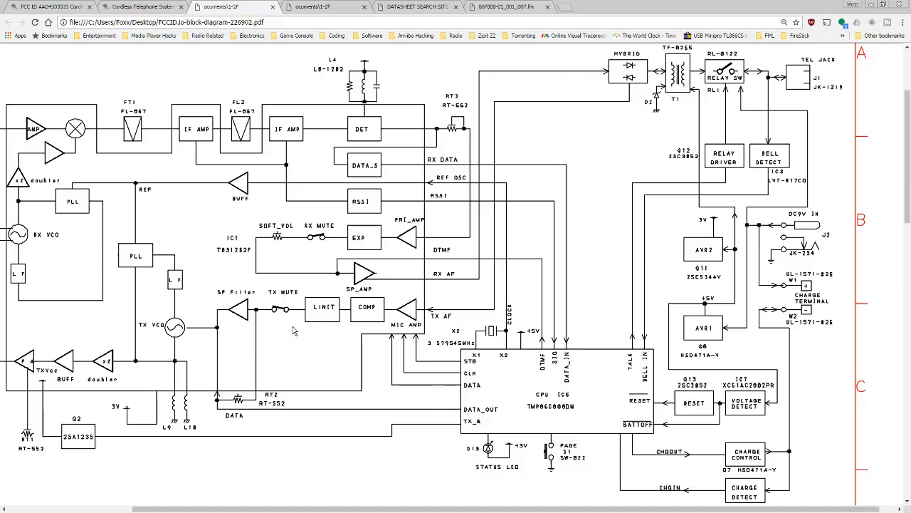
mouse_move(223, 256)
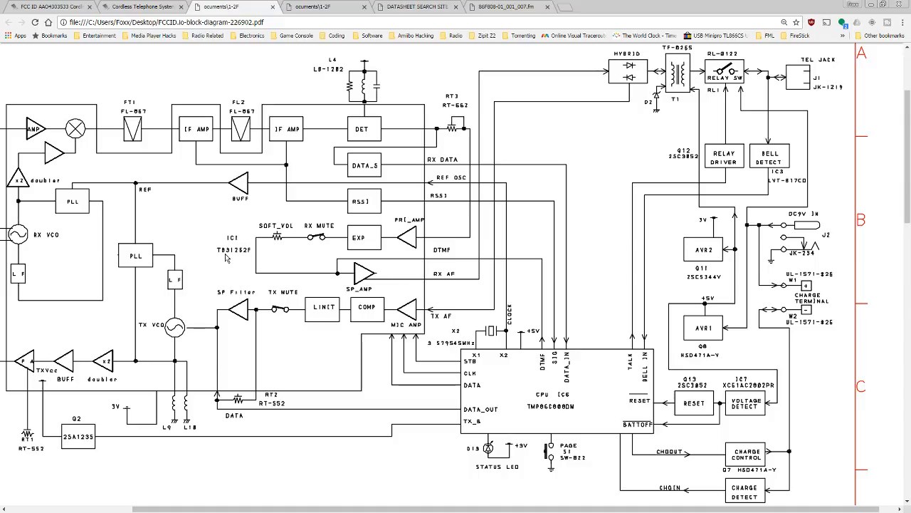
mouse_move(237, 259)
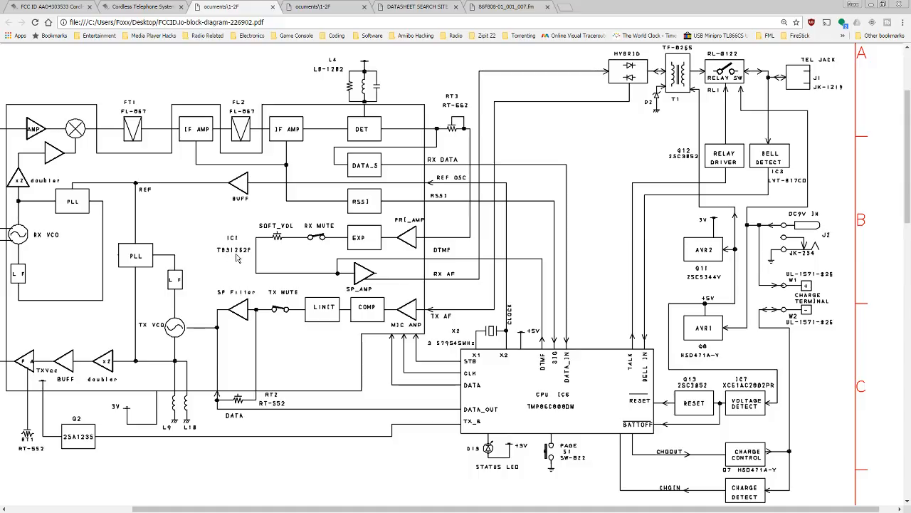
mouse_move(245, 258)
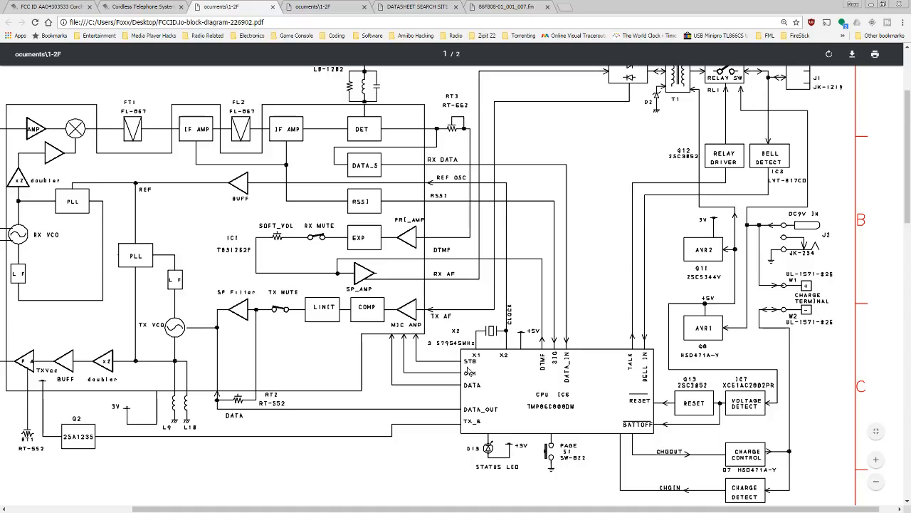
Switch to the schematics PDF and scroll through base and handset schematics to the IC1/IC6 area
click(320, 6)
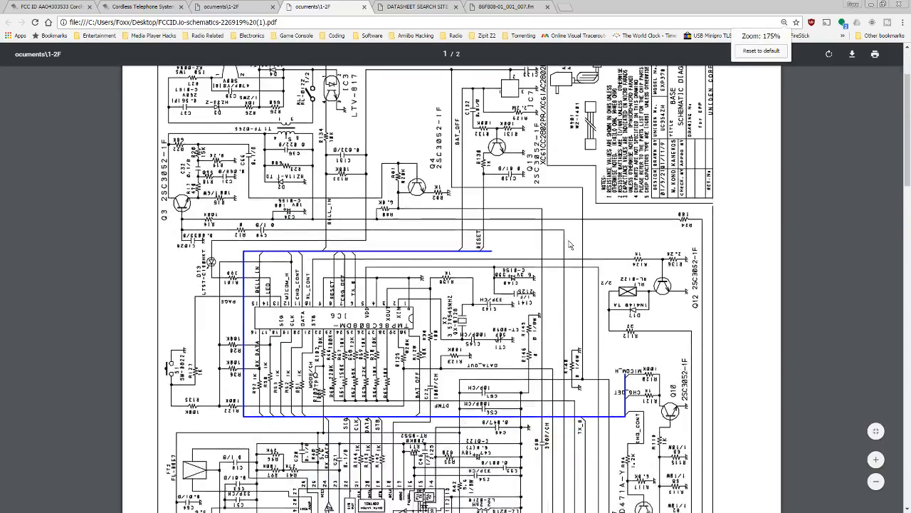
scroll(down, 3)
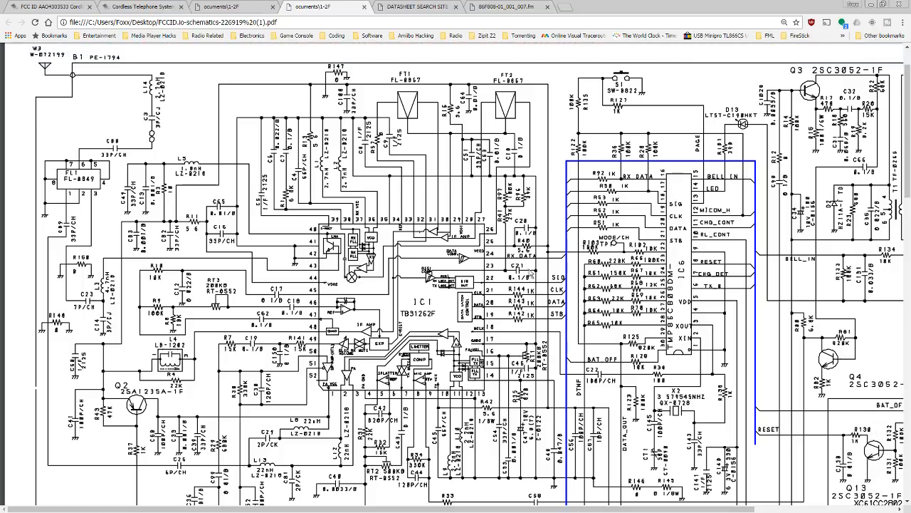
mouse_move(561, 292)
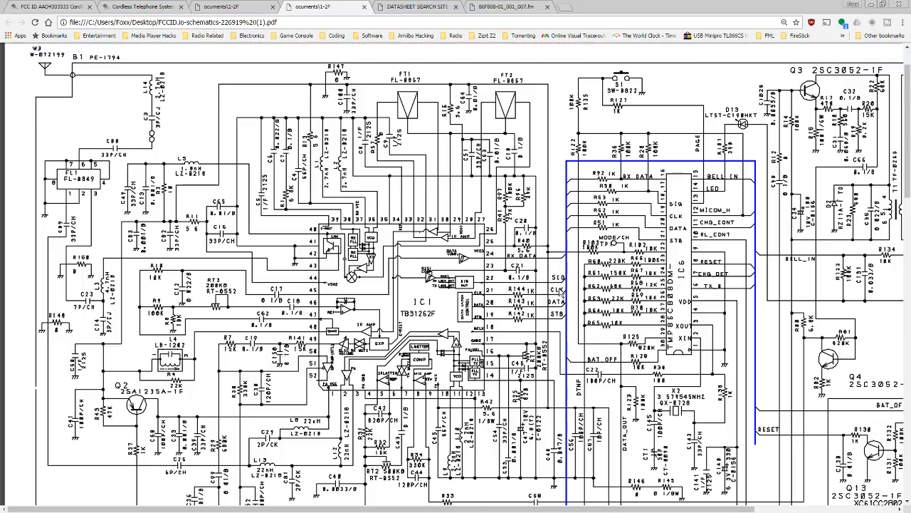
mouse_move(552, 322)
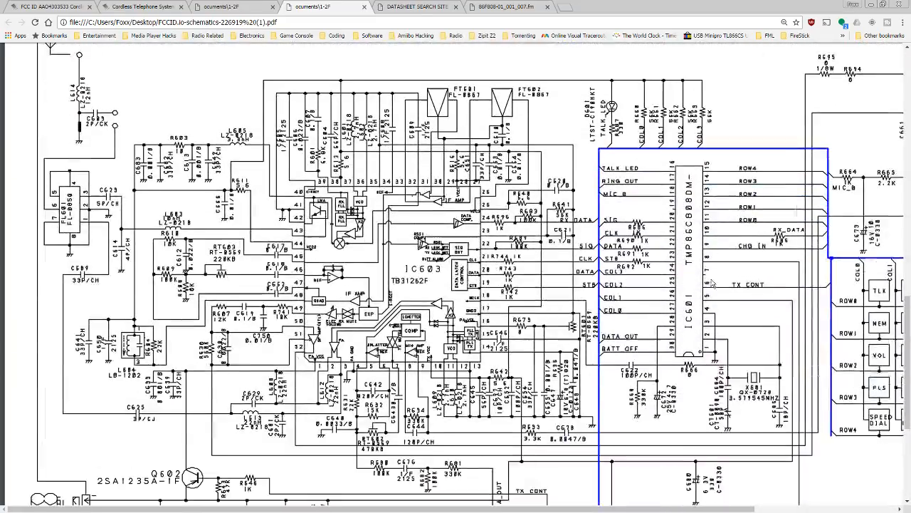
scroll(down, 3)
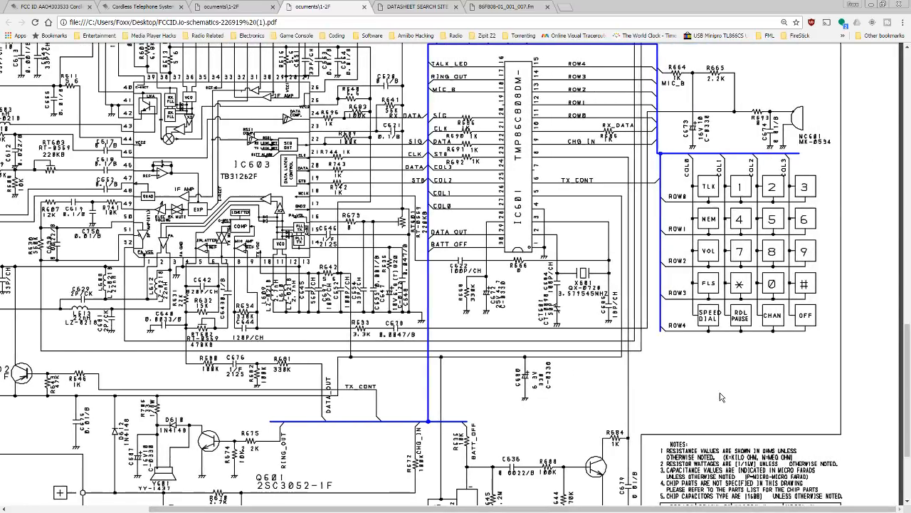
scroll(down, 3)
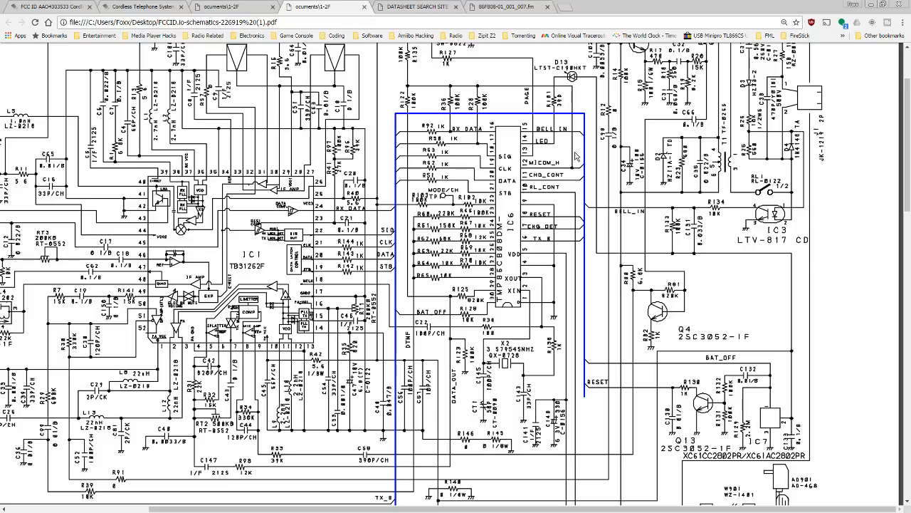
mouse_move(554, 231)
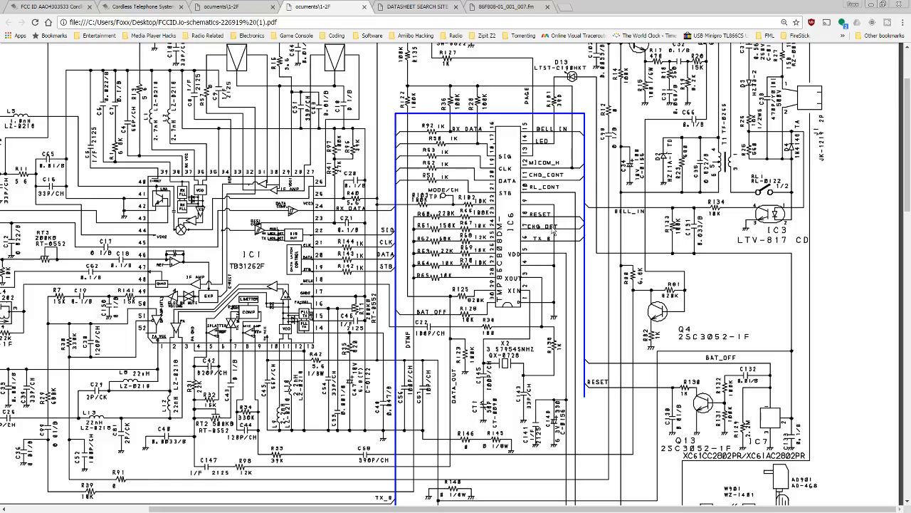
scroll(down, 3)
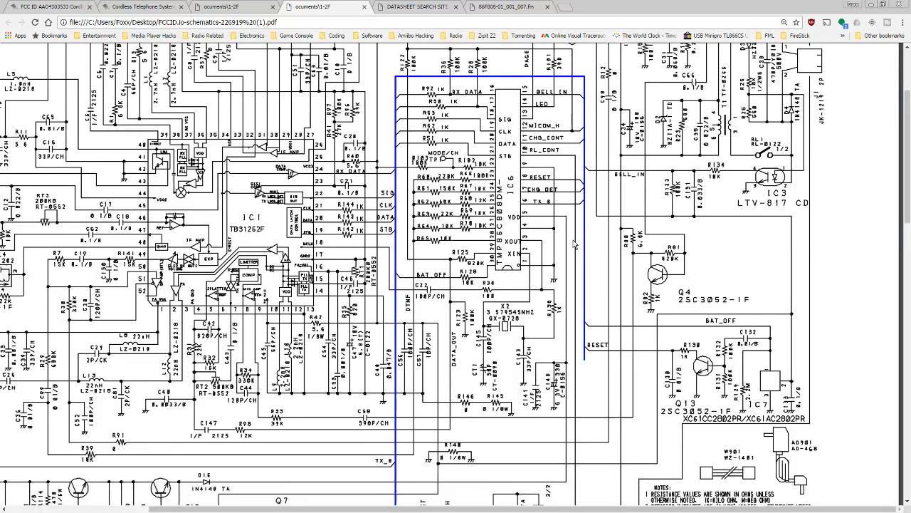
scroll(down, 3)
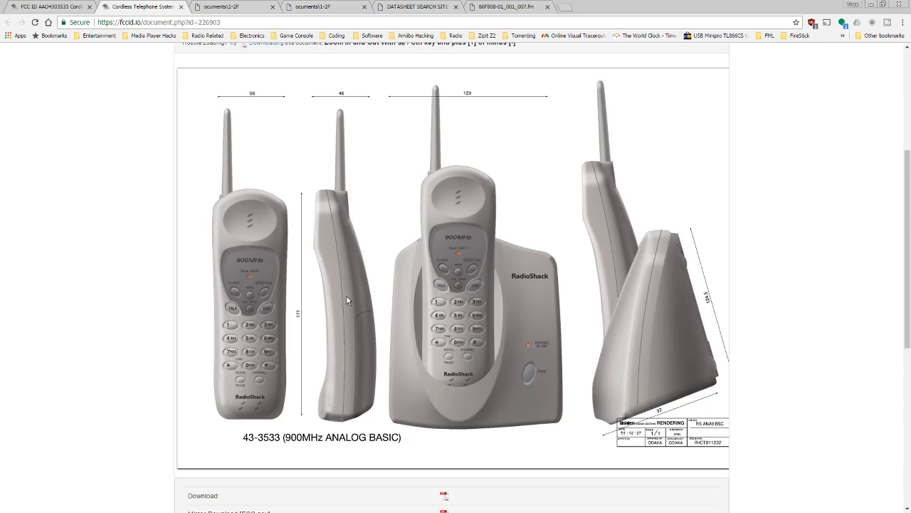
mouse_move(496, 371)
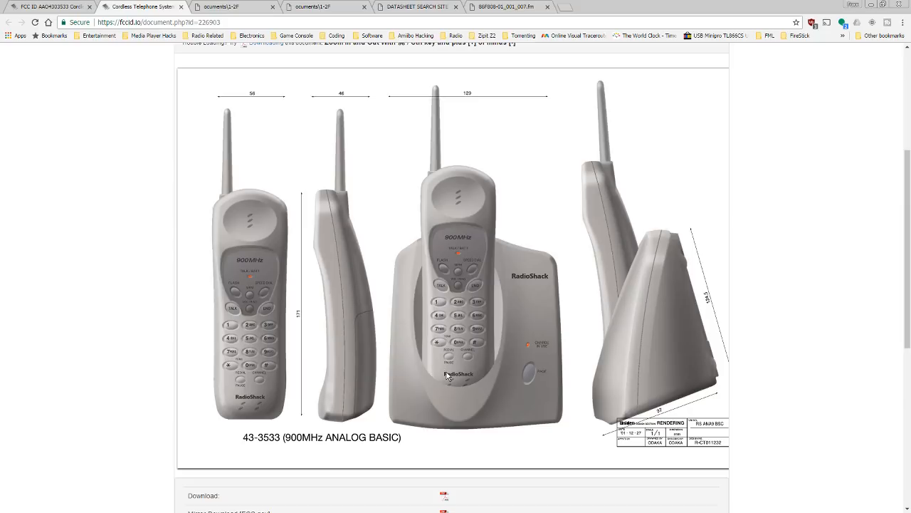
mouse_move(468, 376)
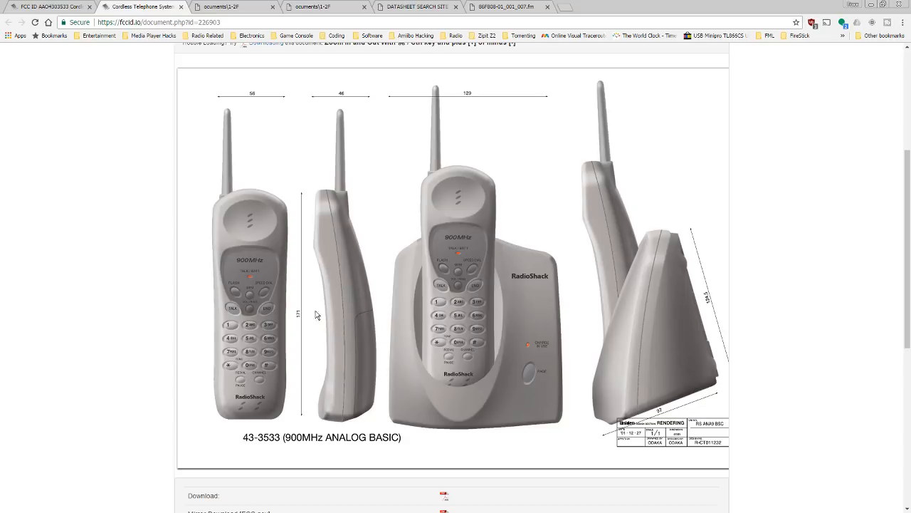
mouse_move(378, 333)
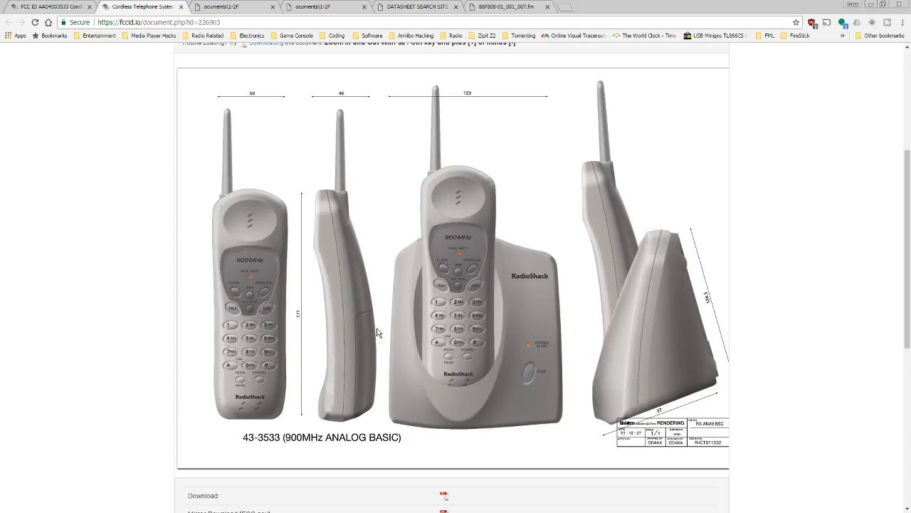
mouse_move(429, 348)
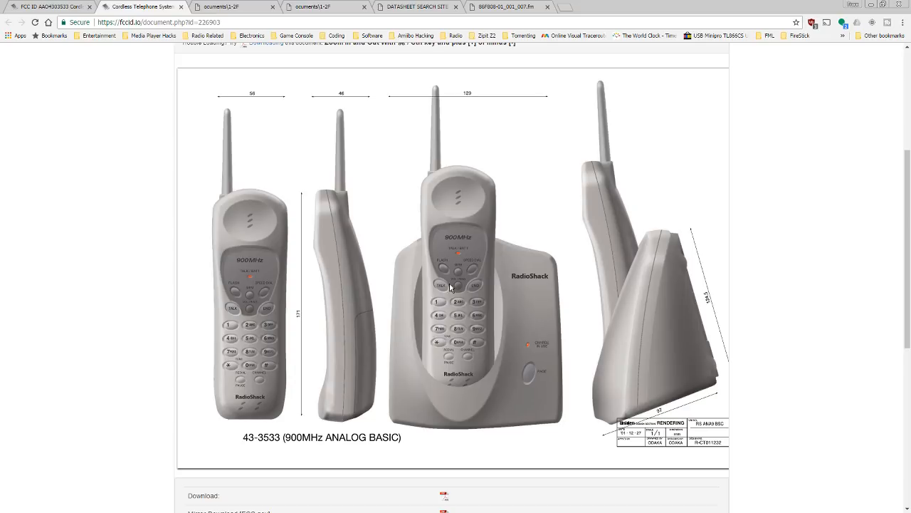
mouse_move(472, 281)
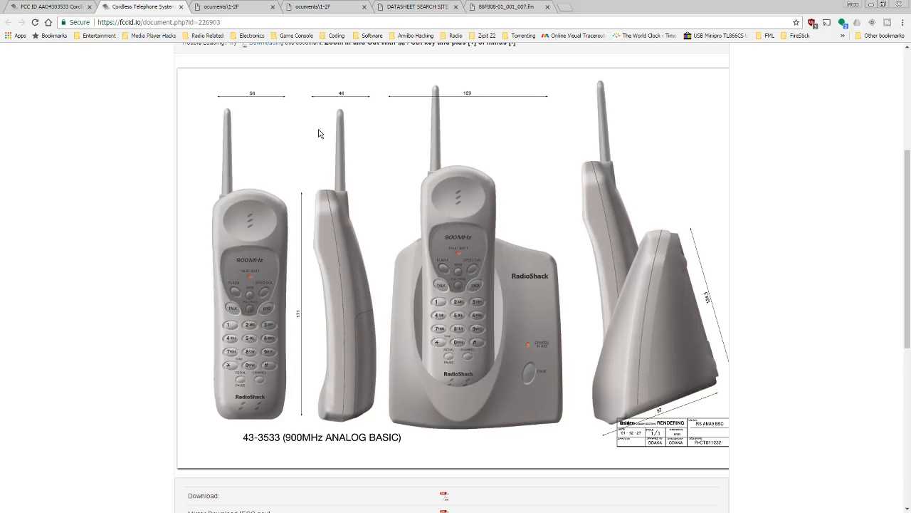
mouse_move(388, 191)
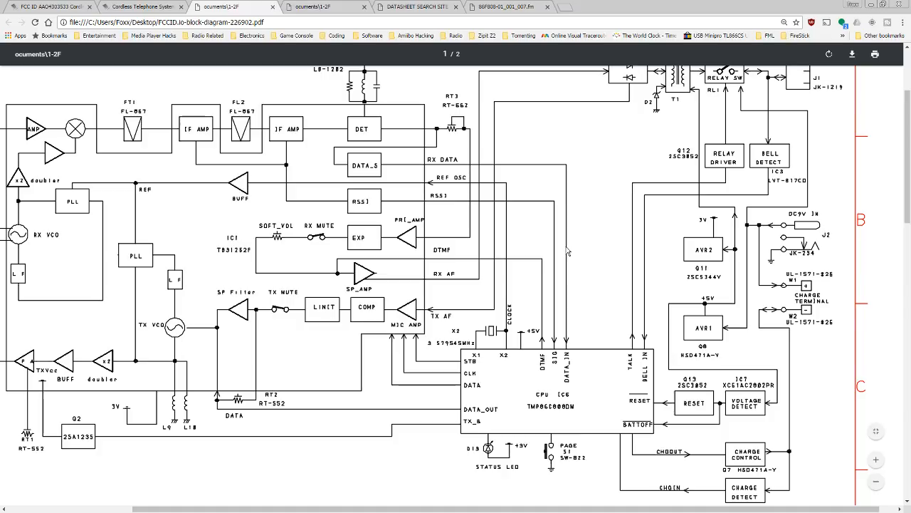
mouse_move(265, 320)
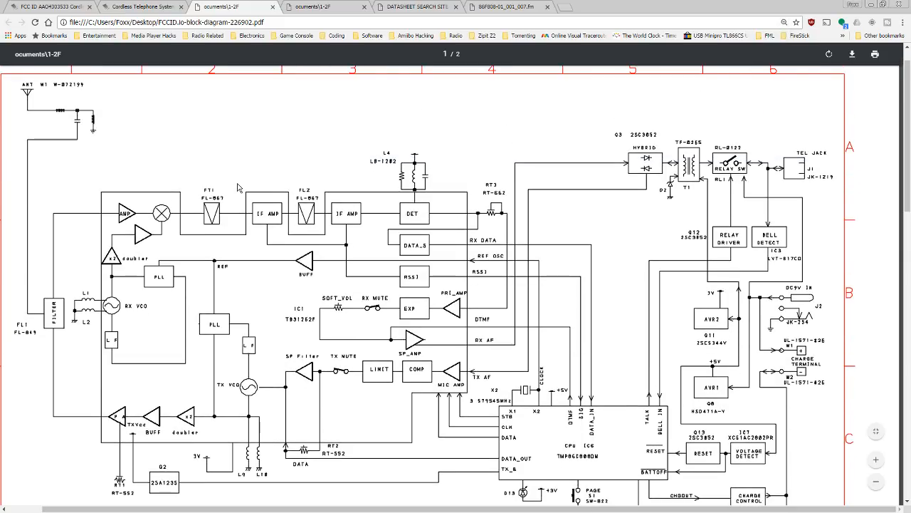
mouse_move(245, 207)
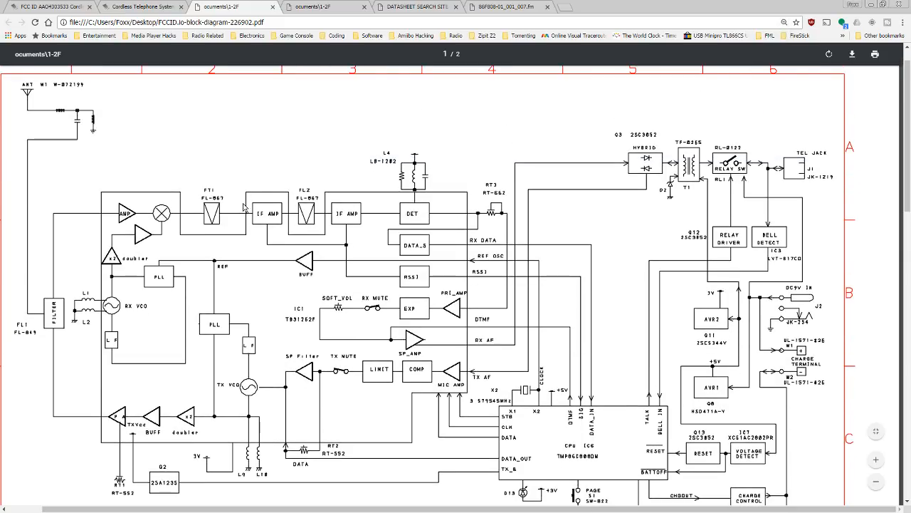
Switch from the schematics to the TB31262F datasheet PDF via the DATASHEET SEARCH SITE tab
scroll(down, 3)
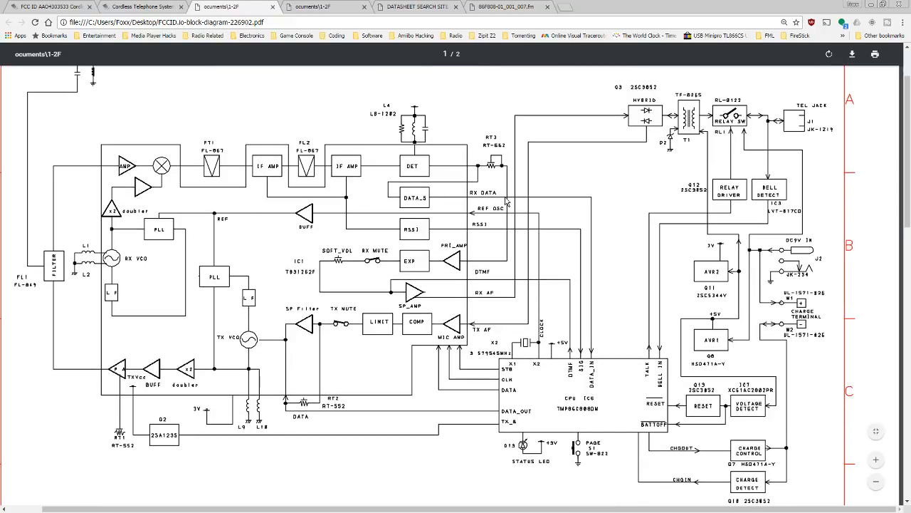
mouse_move(484, 305)
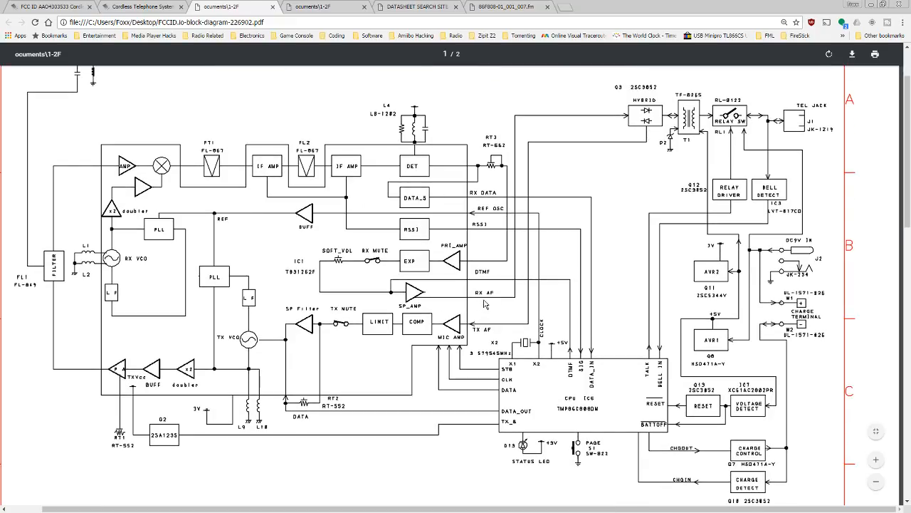
mouse_move(493, 338)
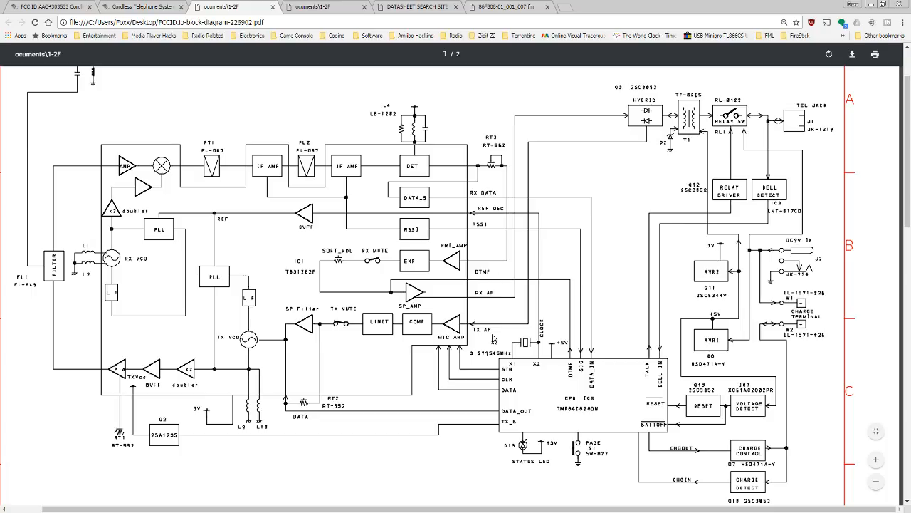
mouse_move(174, 369)
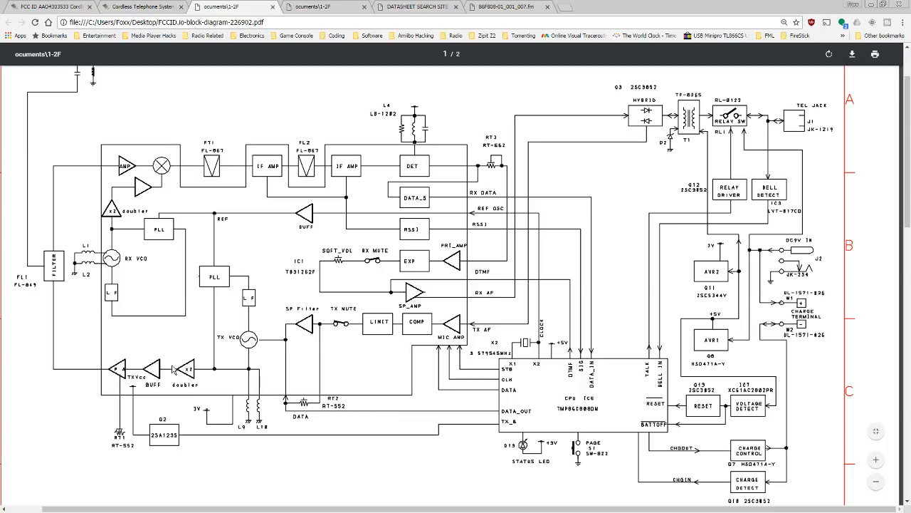
mouse_move(206, 374)
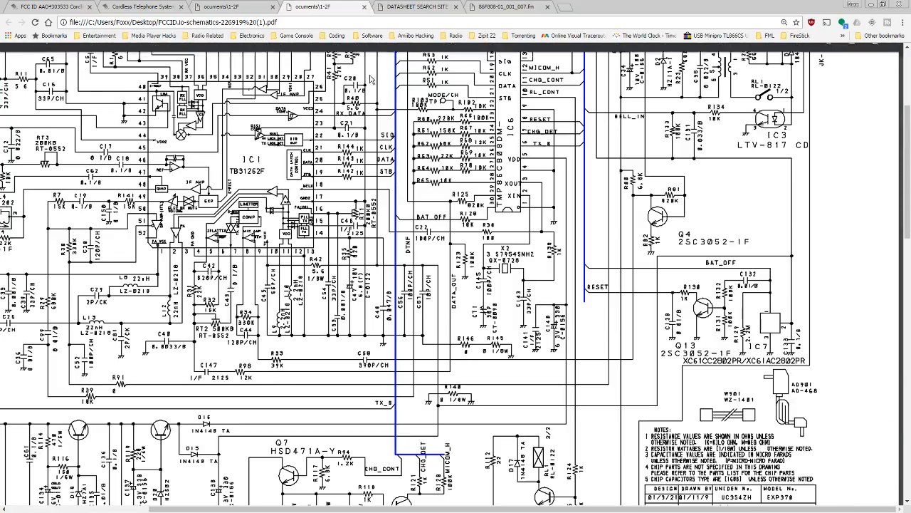
click(416, 6)
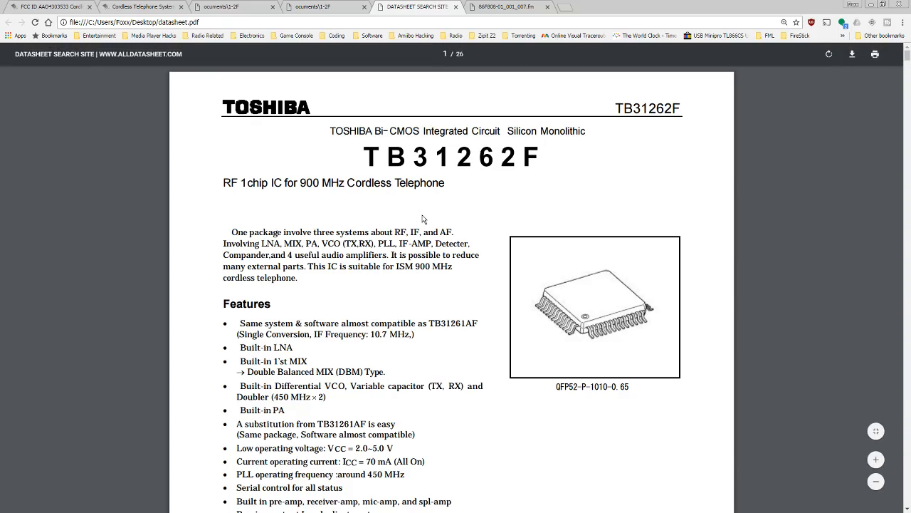
Skim the TB31262F feature list, then switch to the TMP86F808 microcontroller datasheet
scroll(down, 3)
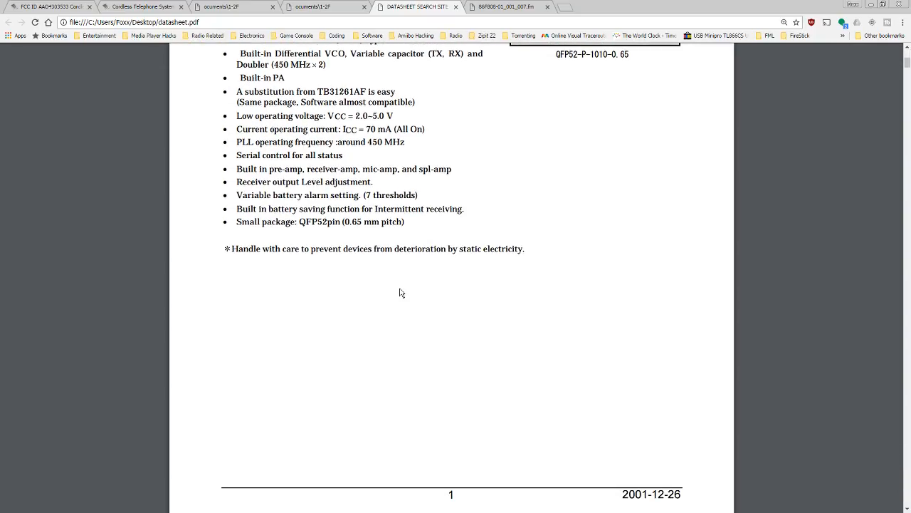
scroll(up, 3)
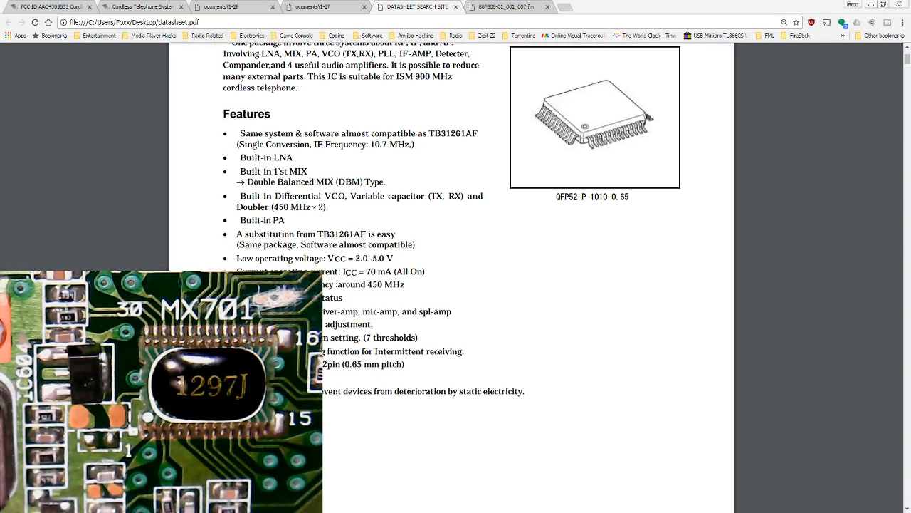
click(506, 7)
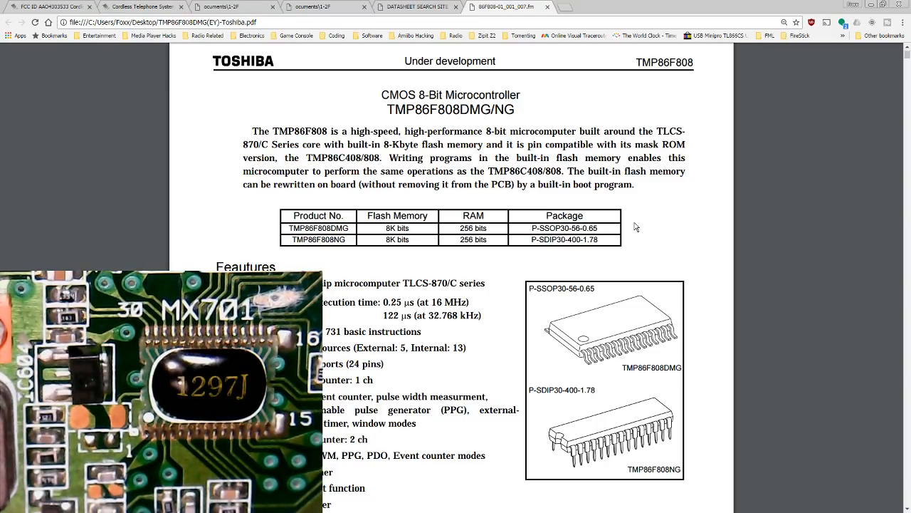
Scroll past the TMP86F808 features and standby modes to its Pin Assignments page
scroll(down, 3)
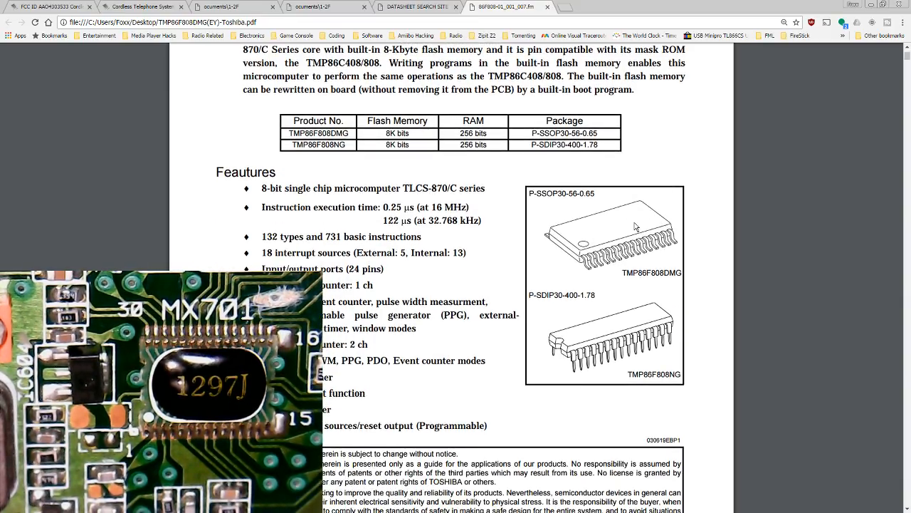
scroll(down, 3)
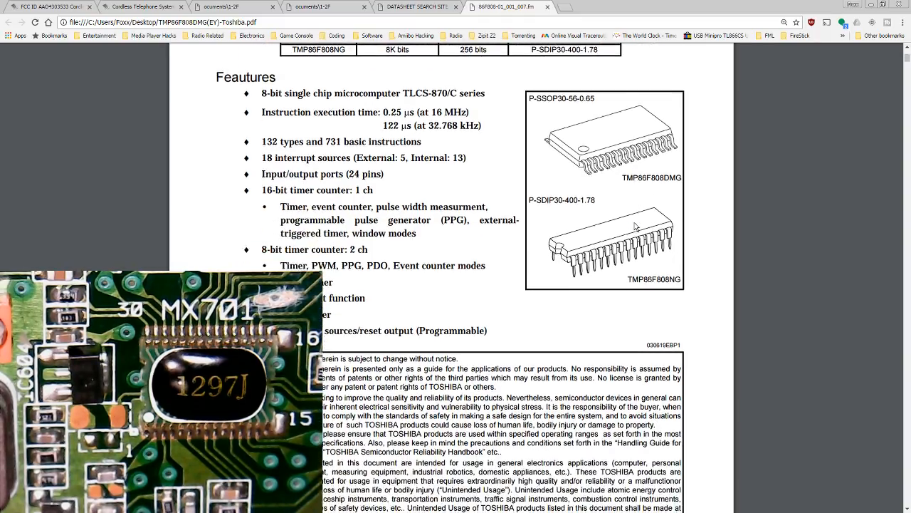
scroll(down, 3)
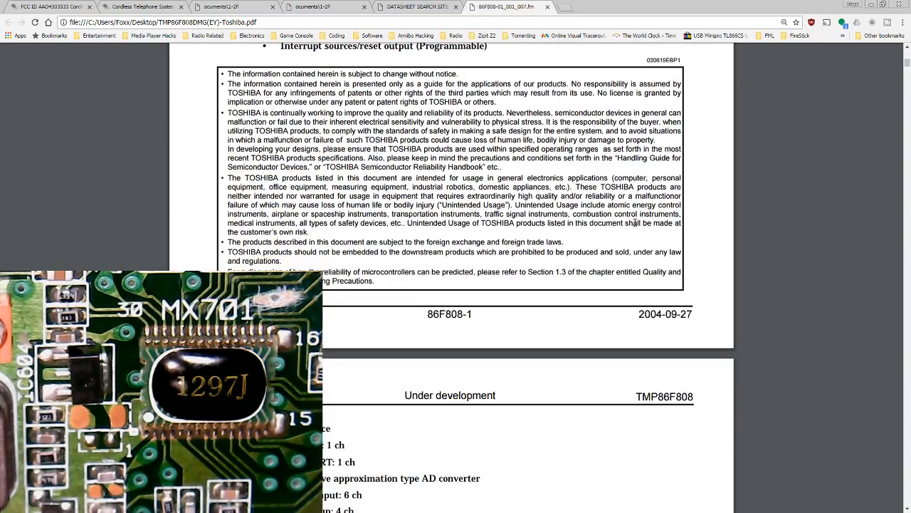
scroll(down, 3)
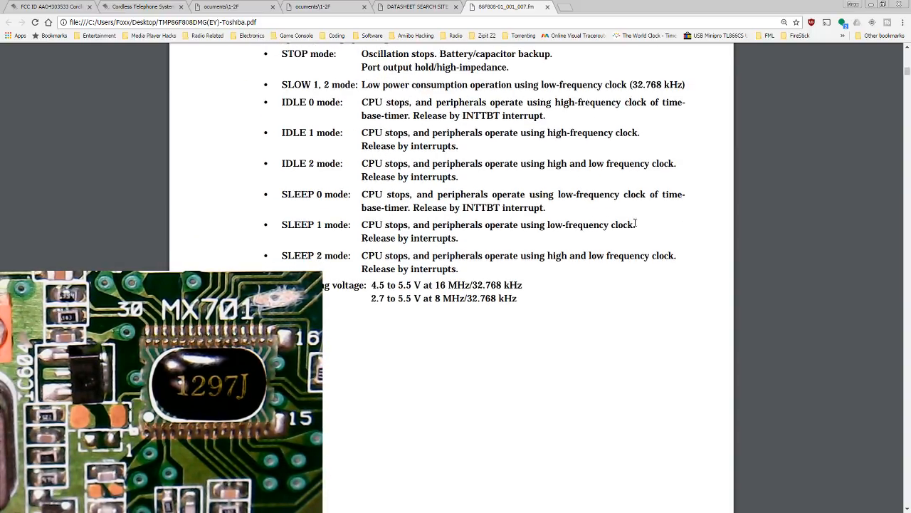
scroll(down, 3)
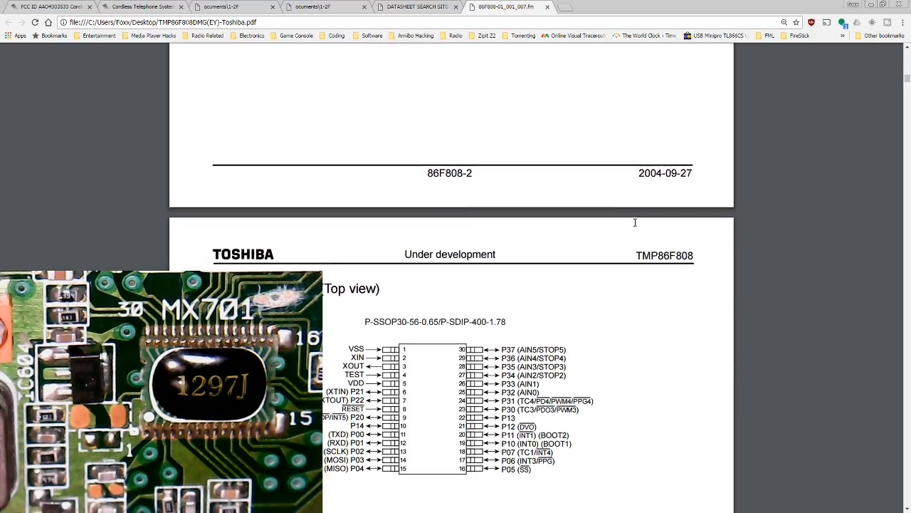
scroll(down, 3)
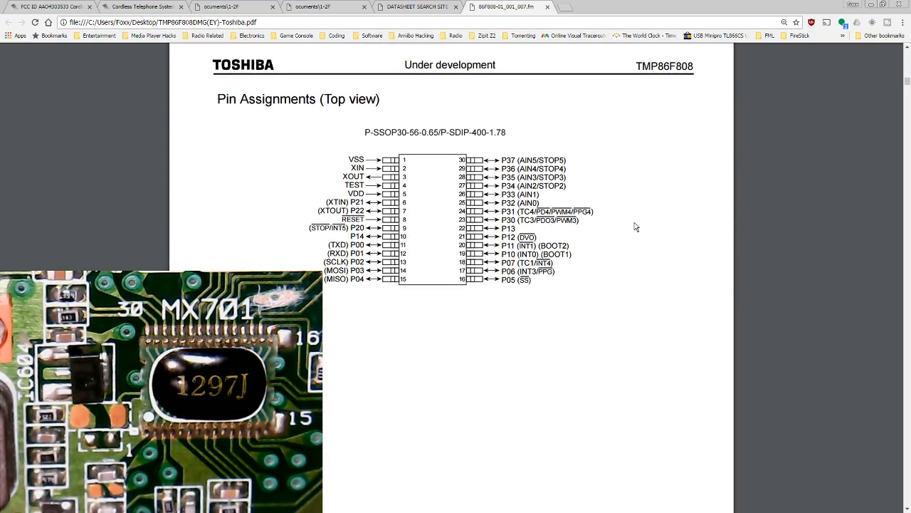
scroll(down, 3)
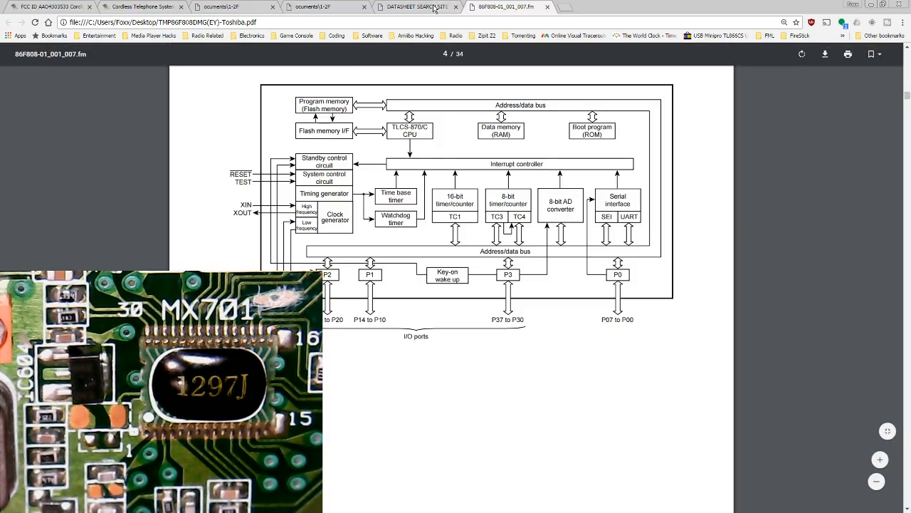
Return to the TB31262F datasheet from the TMP86F808 block diagram
click(416, 6)
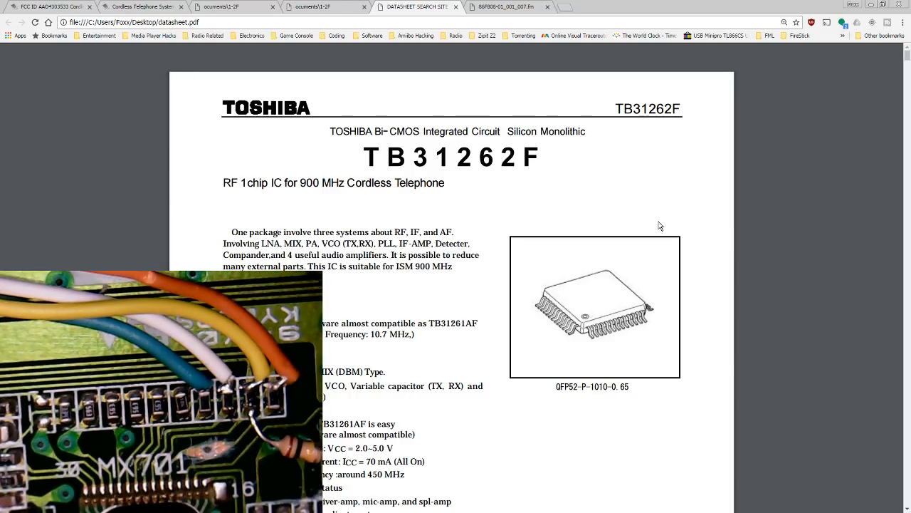
Scroll the TB31262F datasheet past the features to the block diagram on page 2
scroll(down, 3)
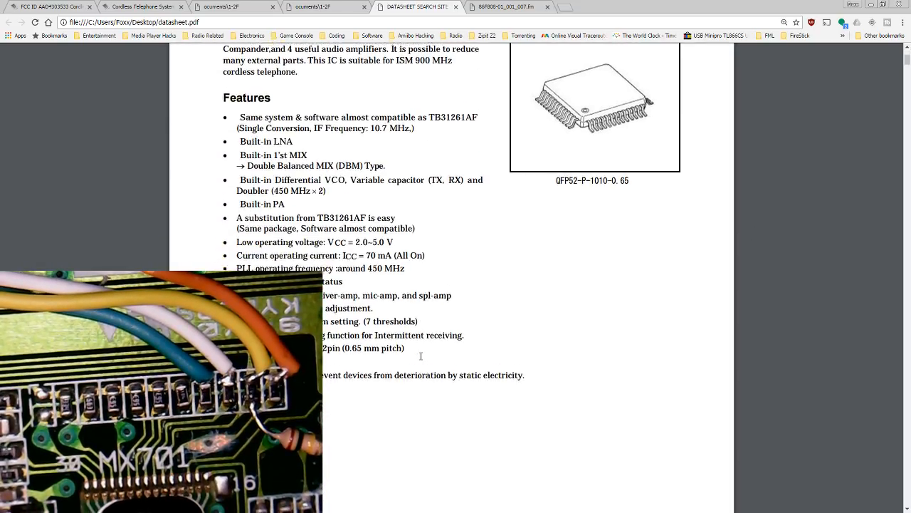
scroll(down, 3)
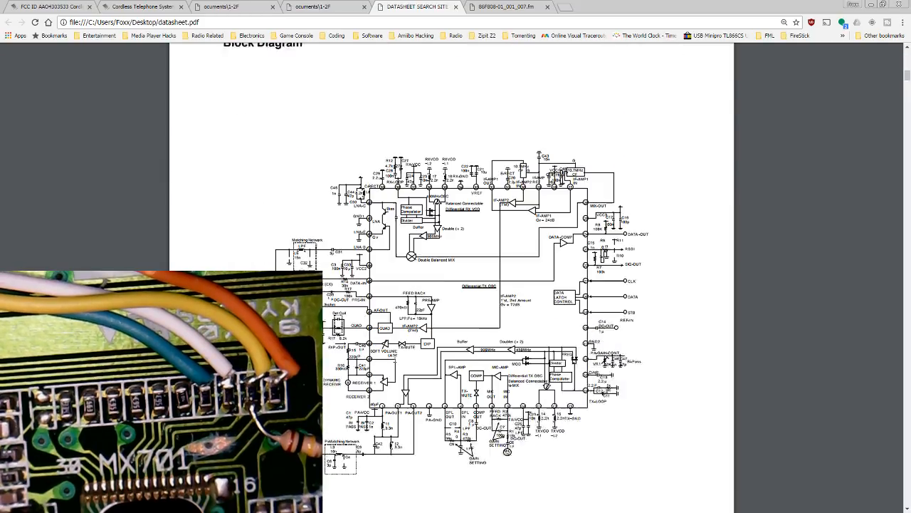
scroll(down, 3)
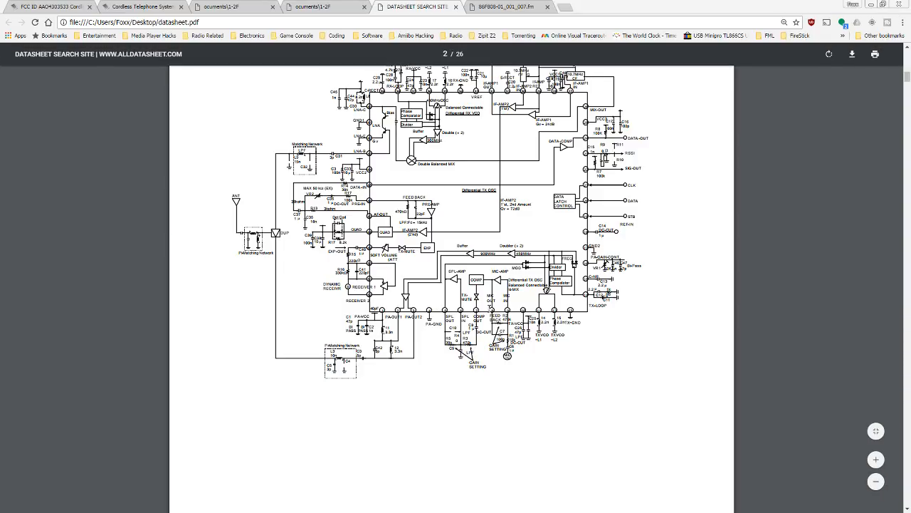
mouse_move(748, 309)
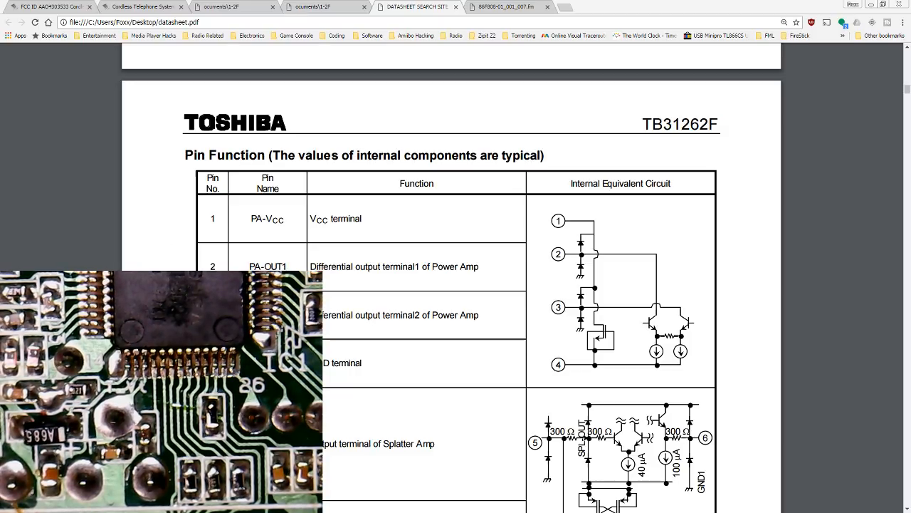
Scroll the pin function table down to pins 19–26 with STB, DATA and CLK serial inputs
scroll(down, 3)
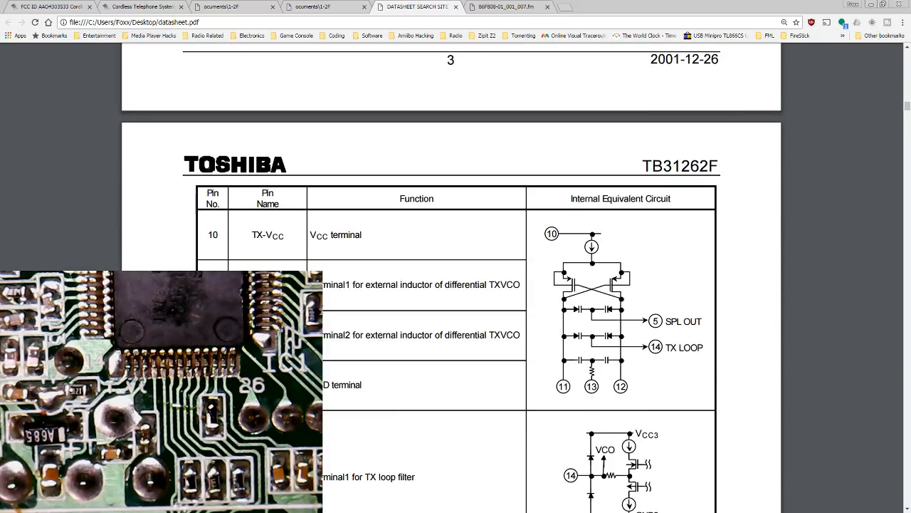
scroll(down, 3)
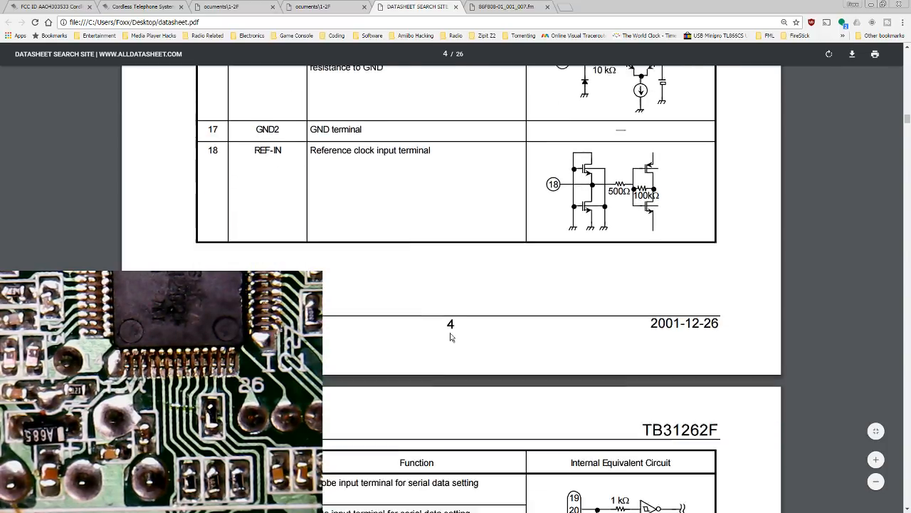
scroll(down, 3)
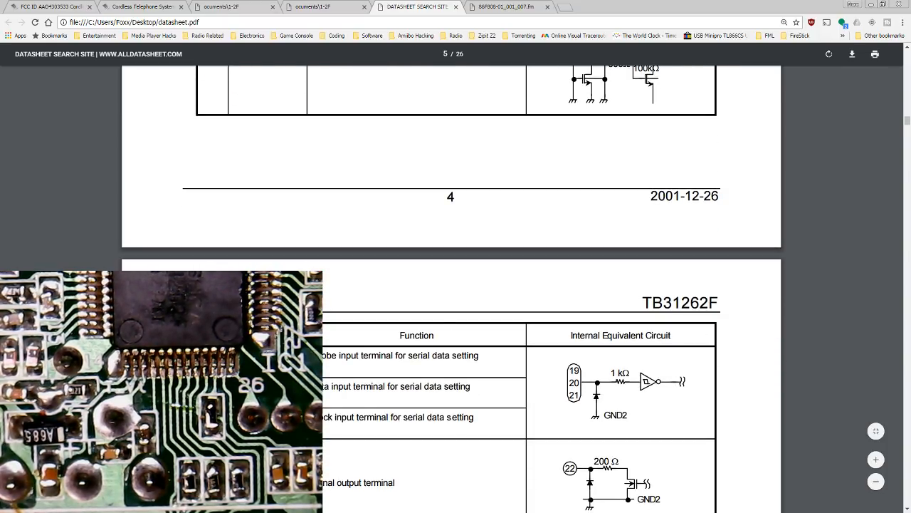
scroll(down, 3)
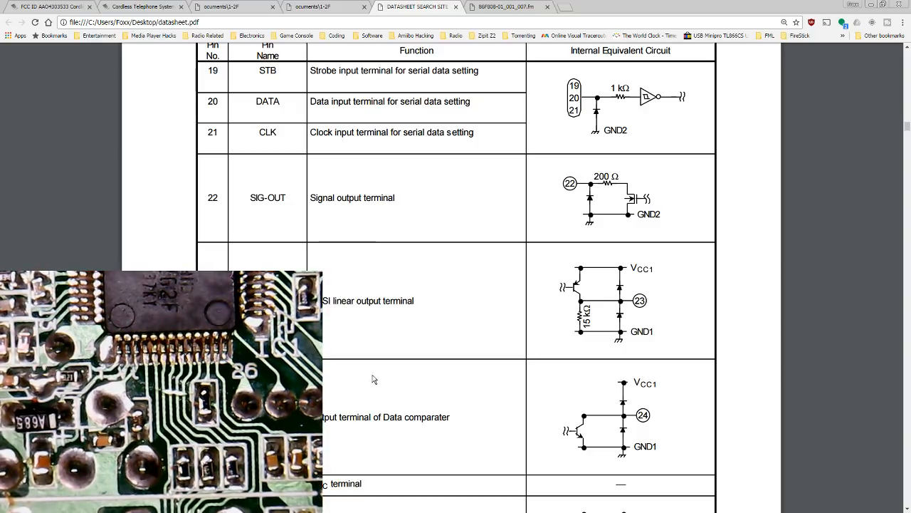
scroll(down, 3)
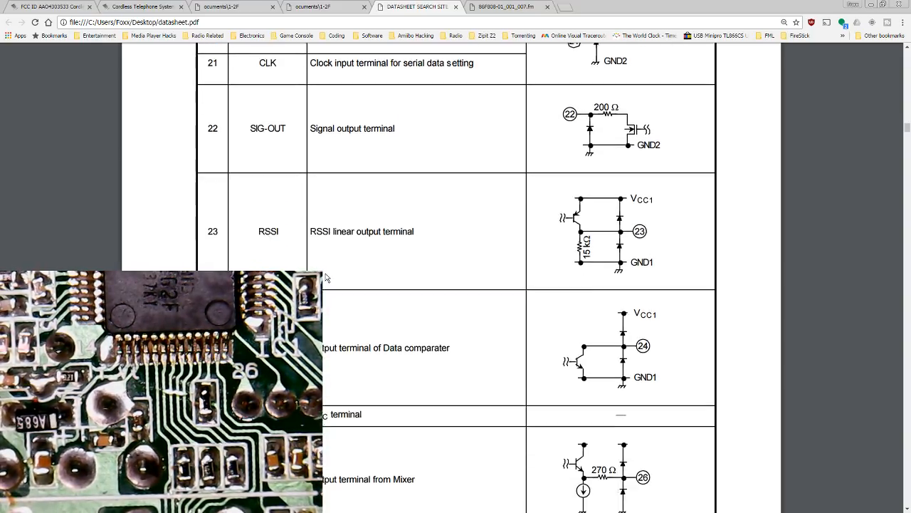
scroll(down, 3)
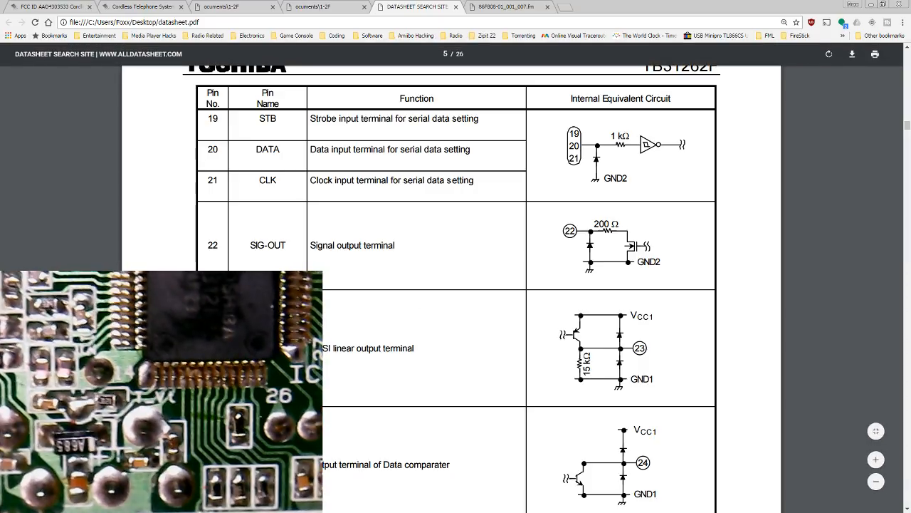
Scroll past the receiver amp and power supply tables to the page 9 power supply block diagram
scroll(down, 3)
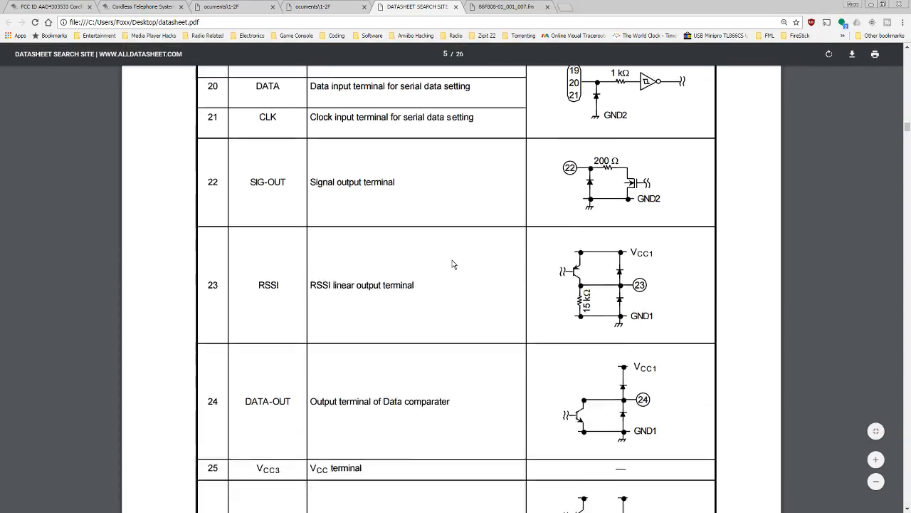
scroll(down, 3)
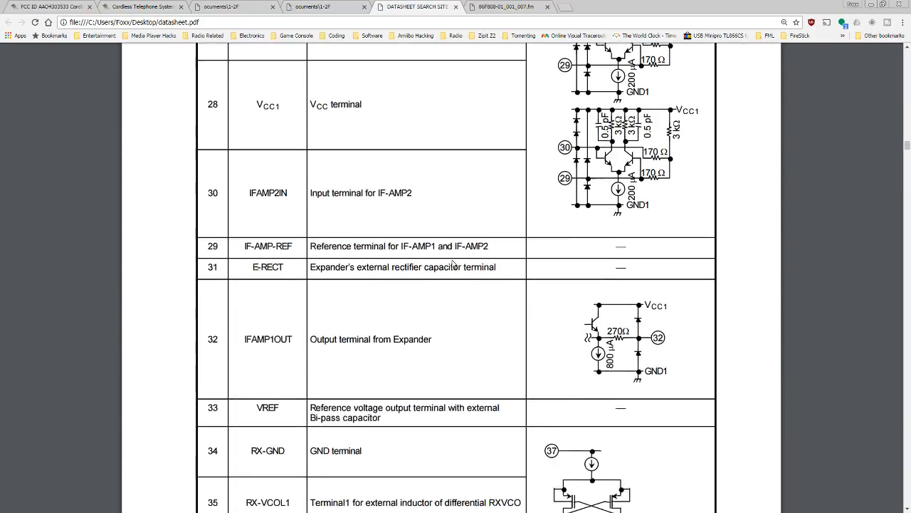
scroll(down, 3)
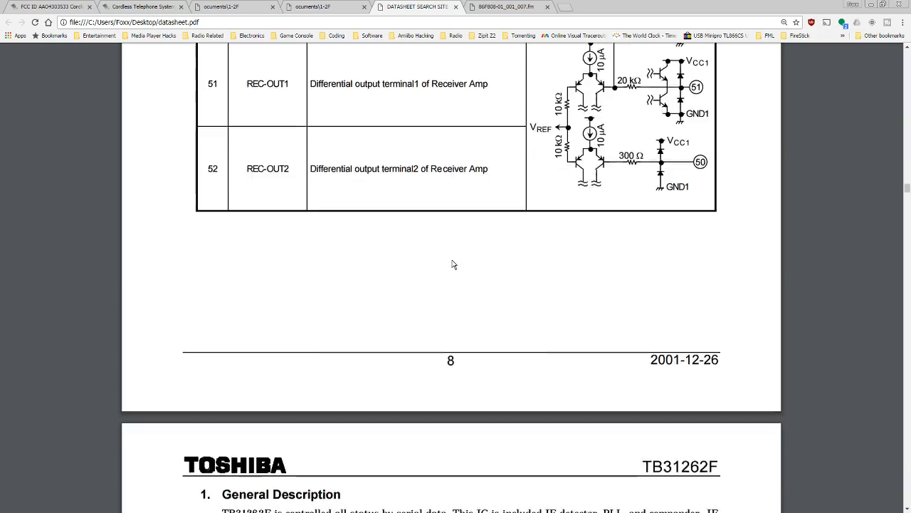
scroll(down, 3)
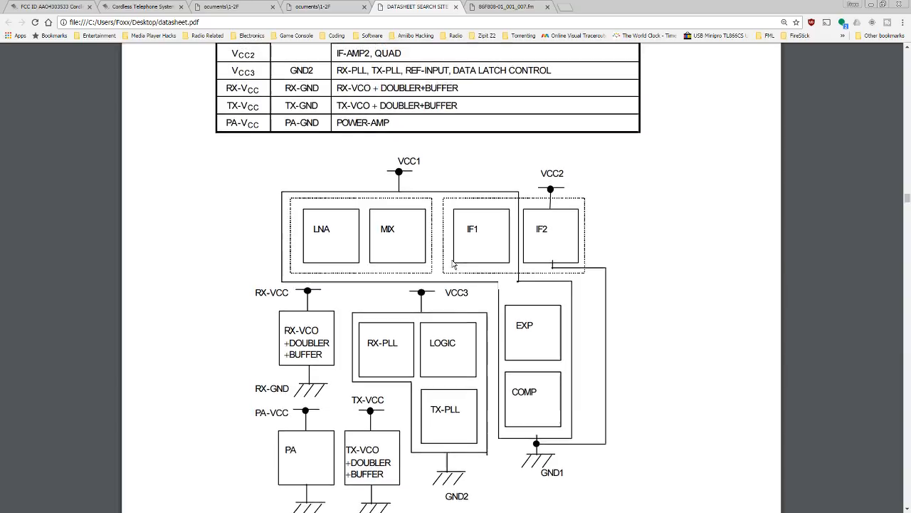
scroll(down, 3)
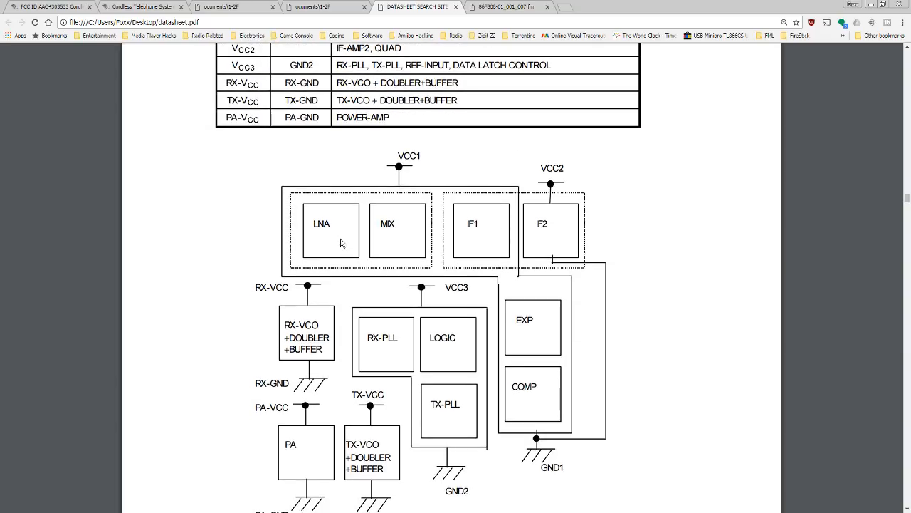
mouse_move(562, 243)
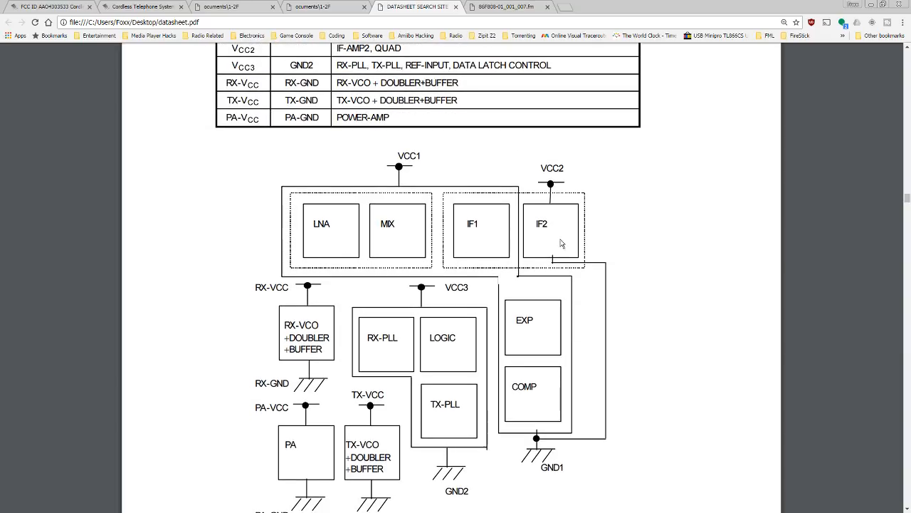
scroll(down, 3)
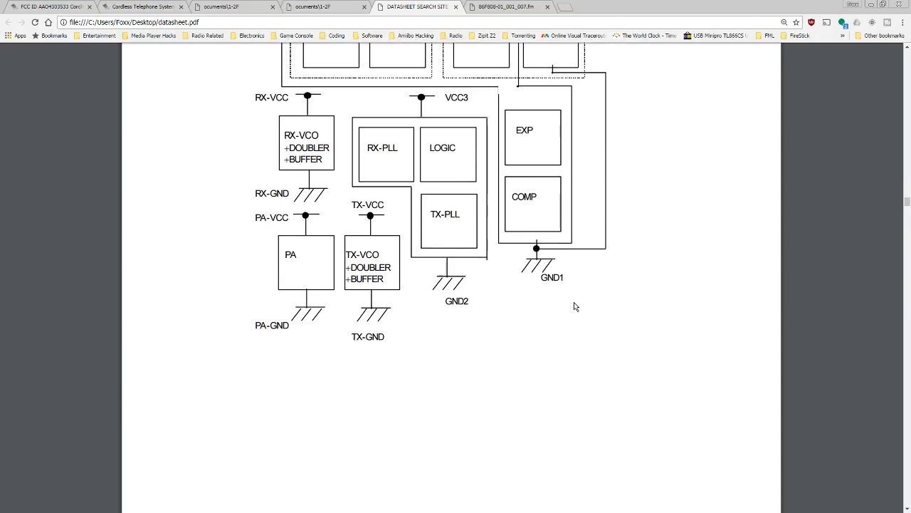
mouse_move(451, 172)
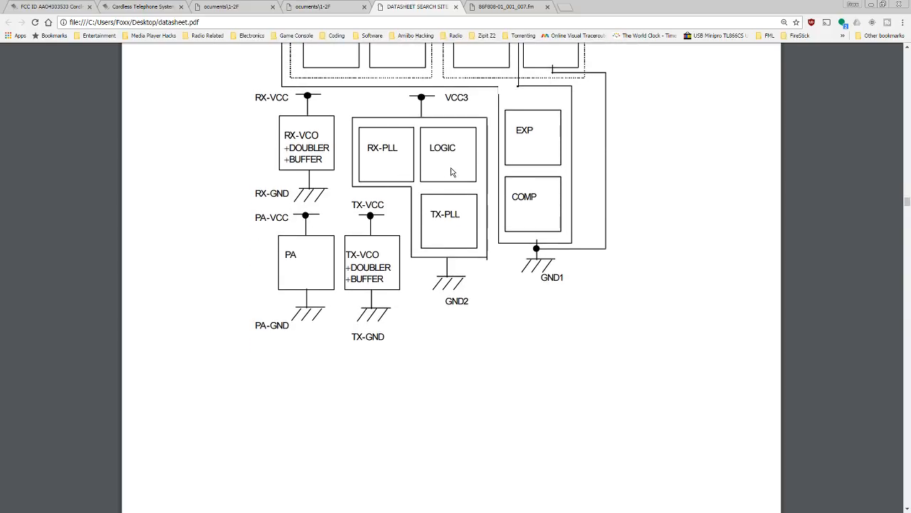
mouse_move(455, 229)
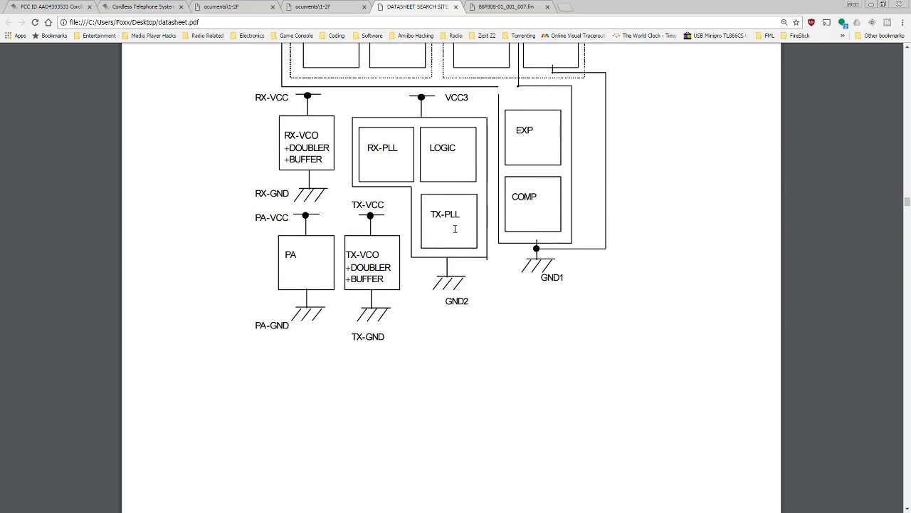
scroll(down, 3)
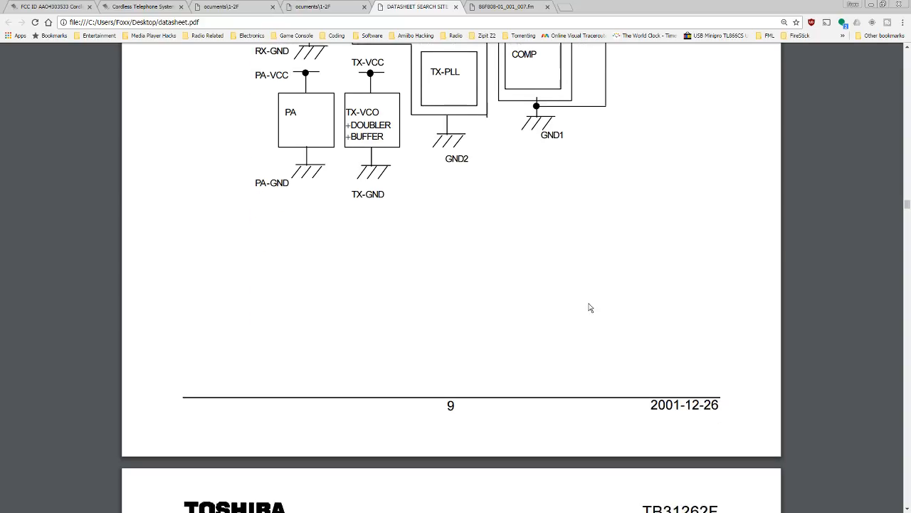
Scroll past the Gv distribution and PLL block to the Data Latch Control timing diagram and code table
scroll(down, 3)
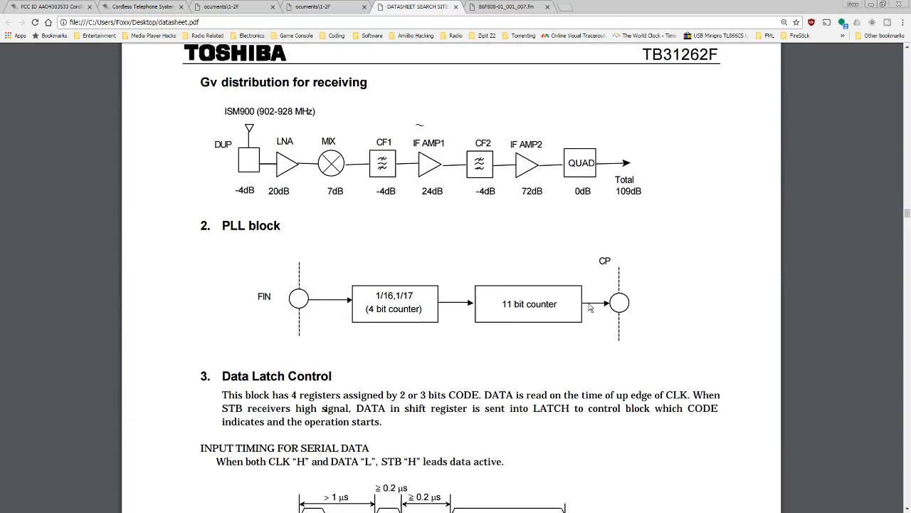
scroll(down, 3)
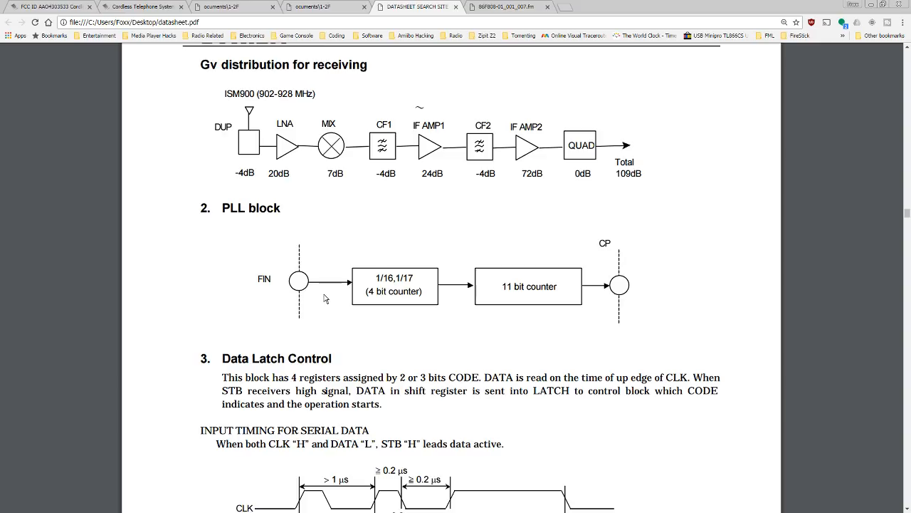
mouse_move(527, 327)
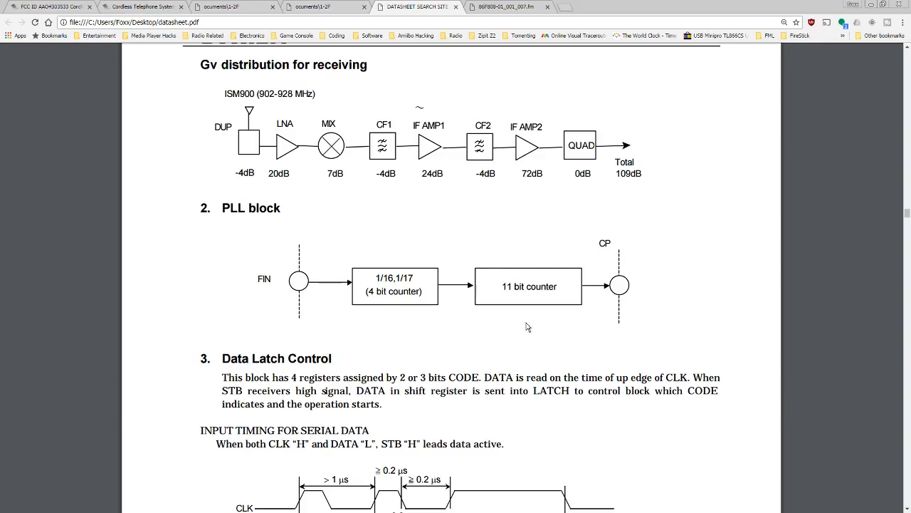
scroll(down, 3)
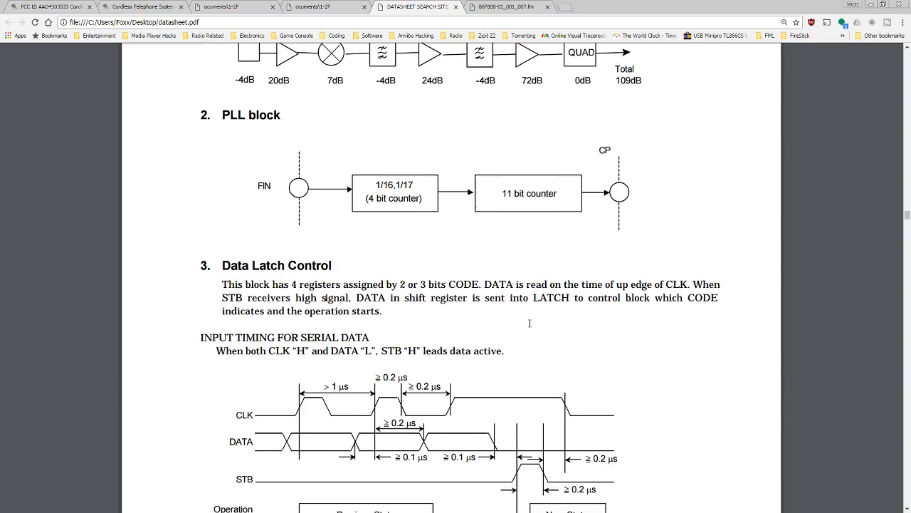
scroll(down, 3)
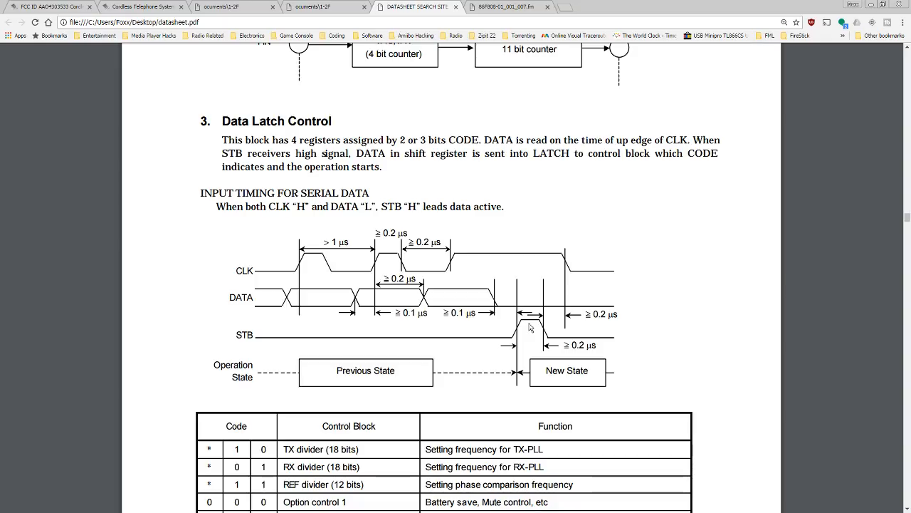
mouse_move(565, 181)
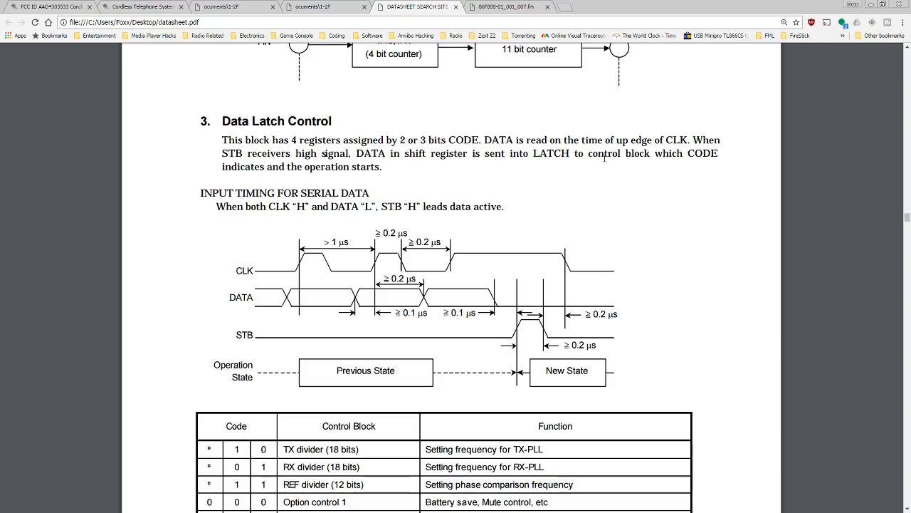
scroll(down, 3)
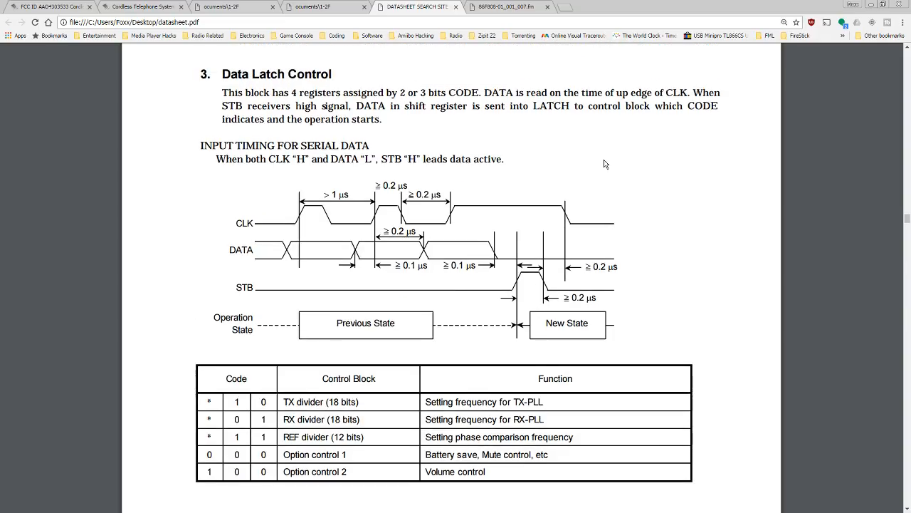
scroll(down, 3)
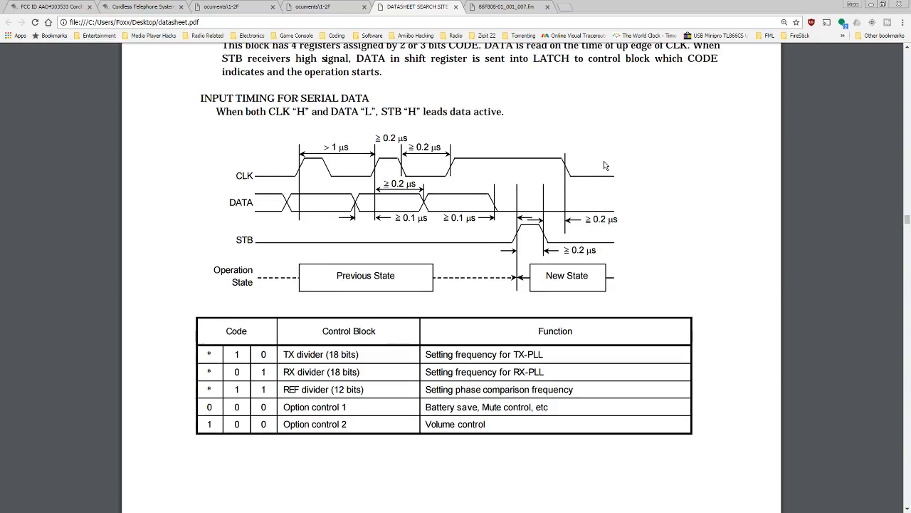
Scroll past page 10 to section 4, Serial data format, revealing the TX, RX and REF divider tables
scroll(down, 3)
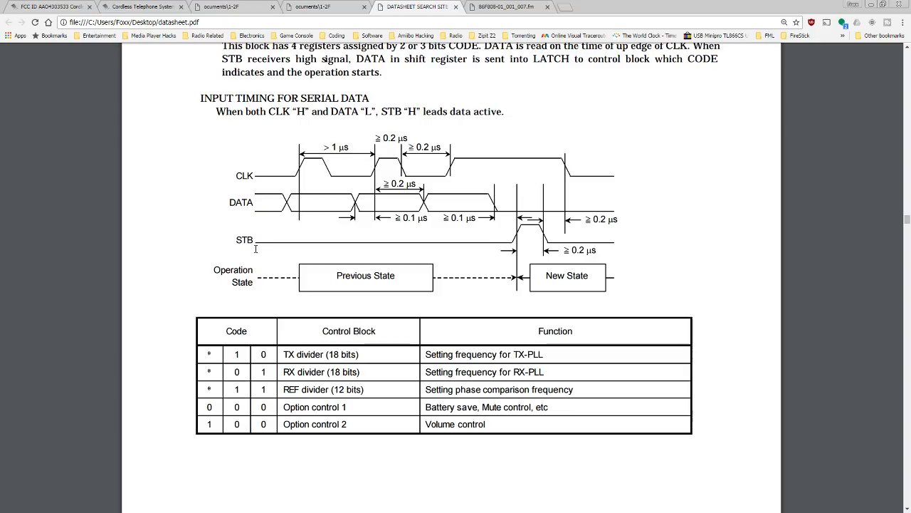
mouse_move(271, 227)
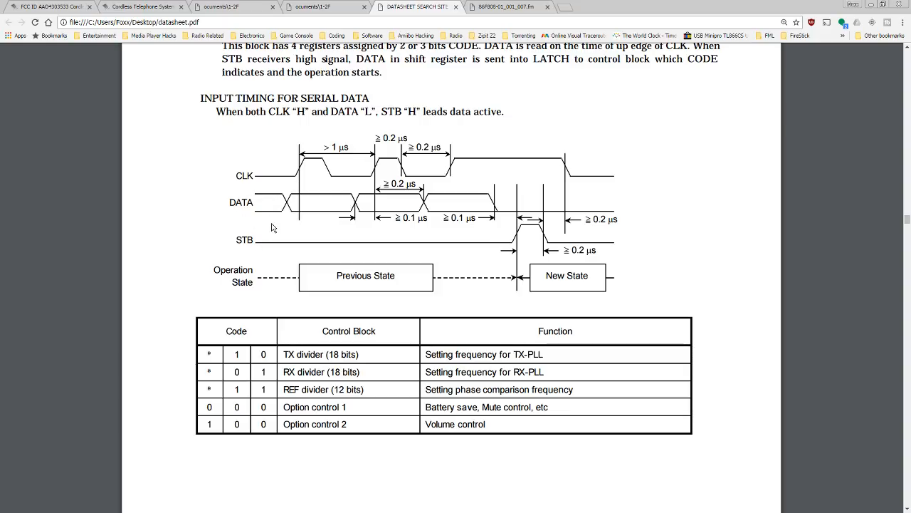
mouse_move(281, 178)
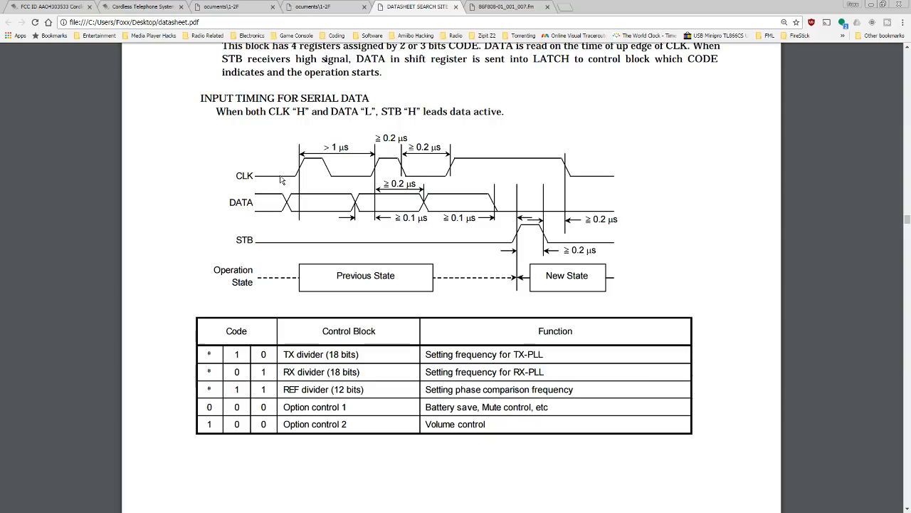
mouse_move(278, 240)
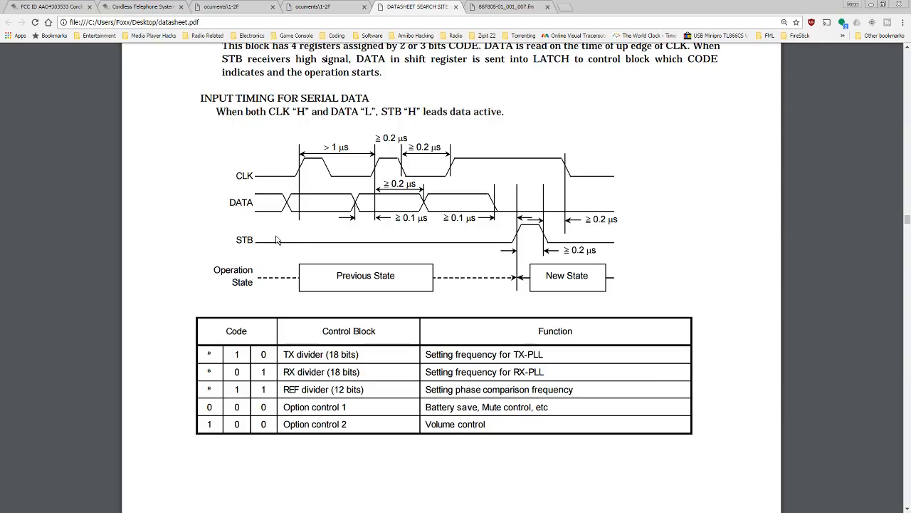
scroll(down, 3)
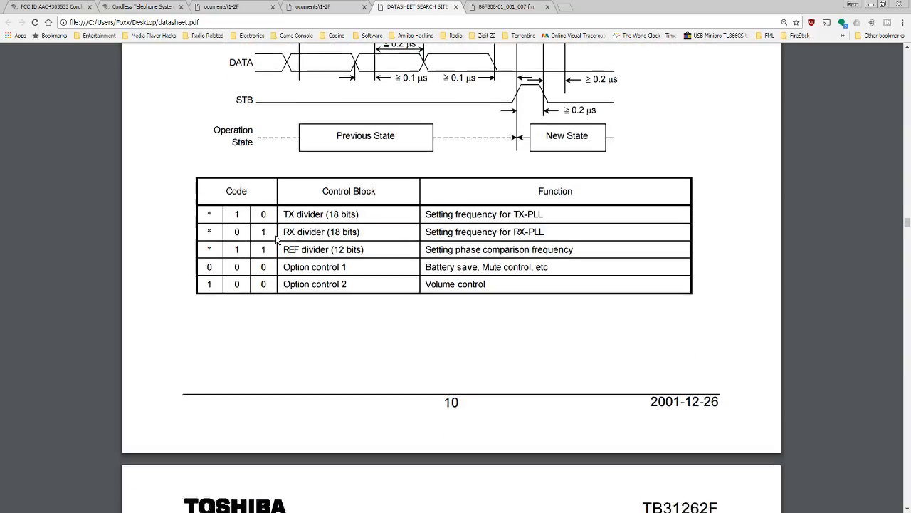
scroll(down, 3)
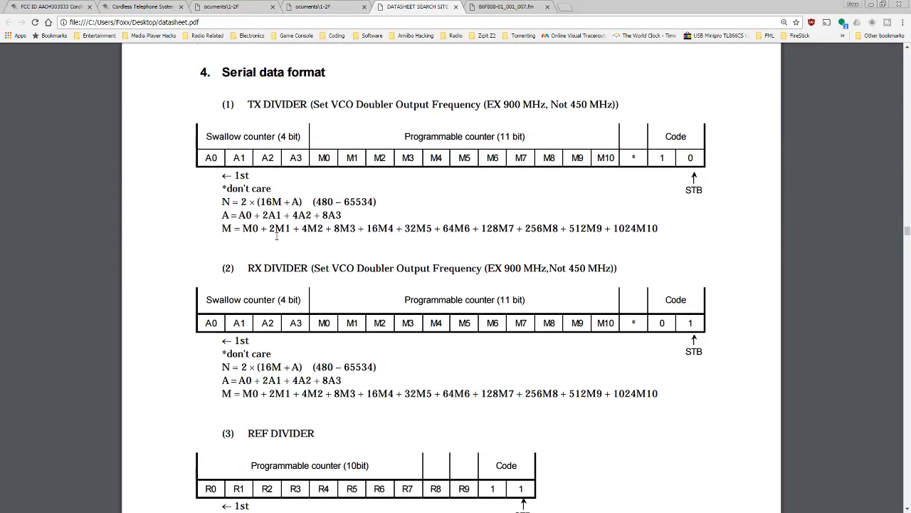
scroll(down, 3)
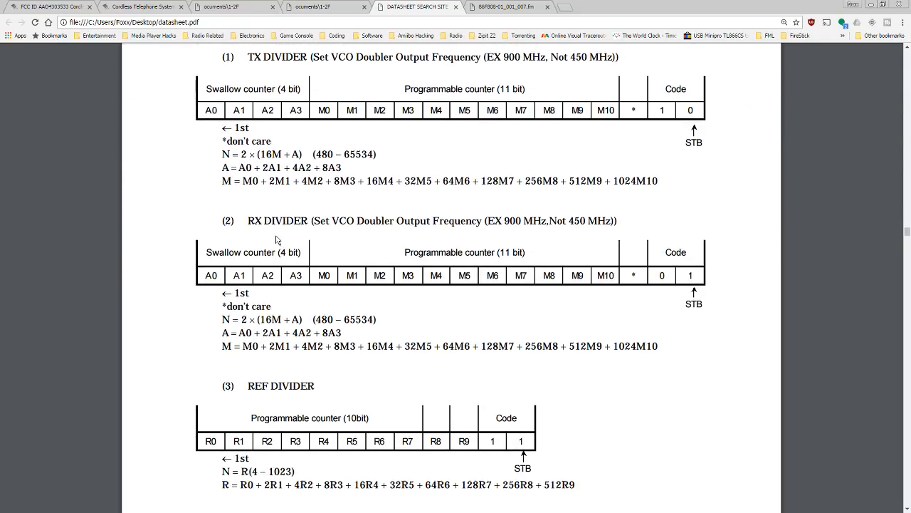